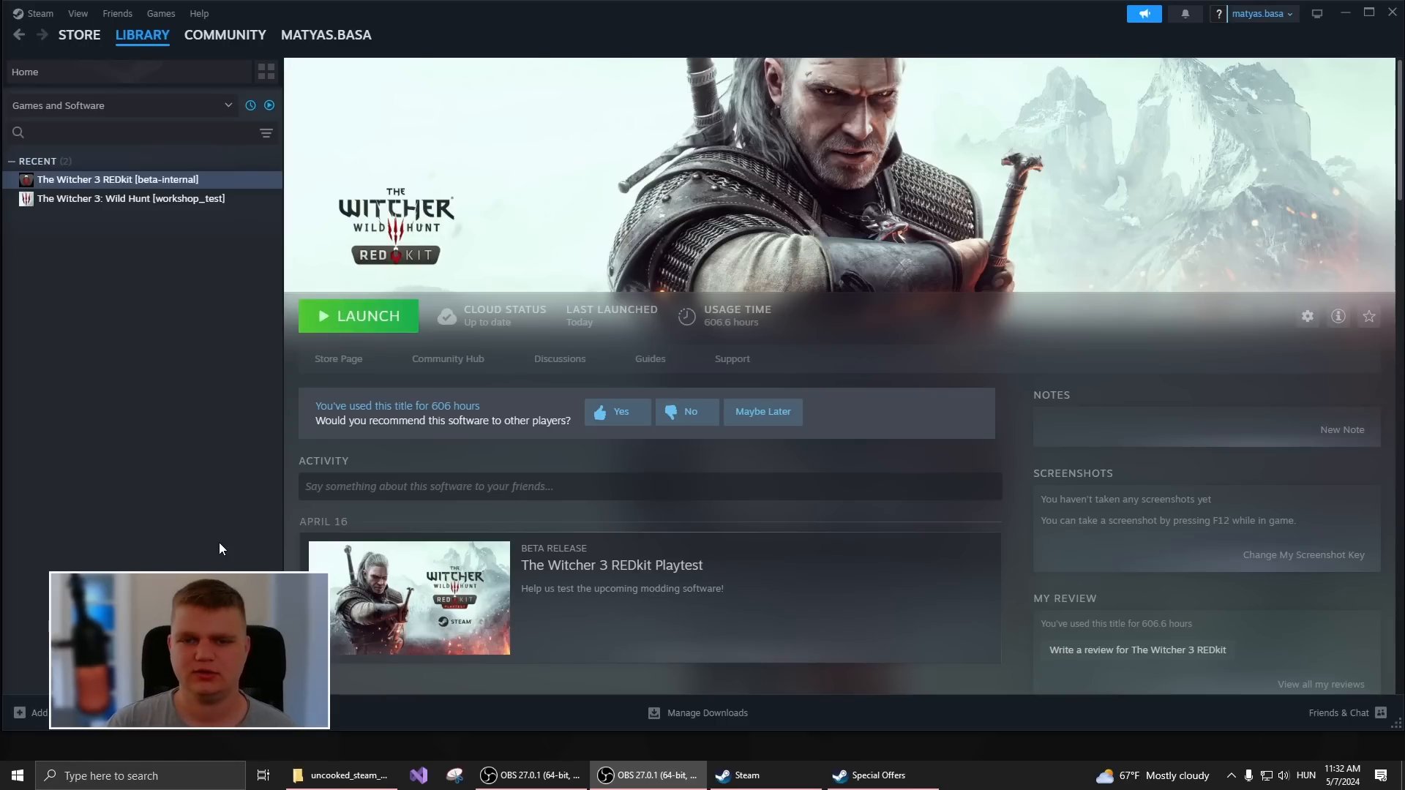
# - Launch REDkit from Steam and return to first-time setup with its valid depot directory
pyautogui.click(326, 34)
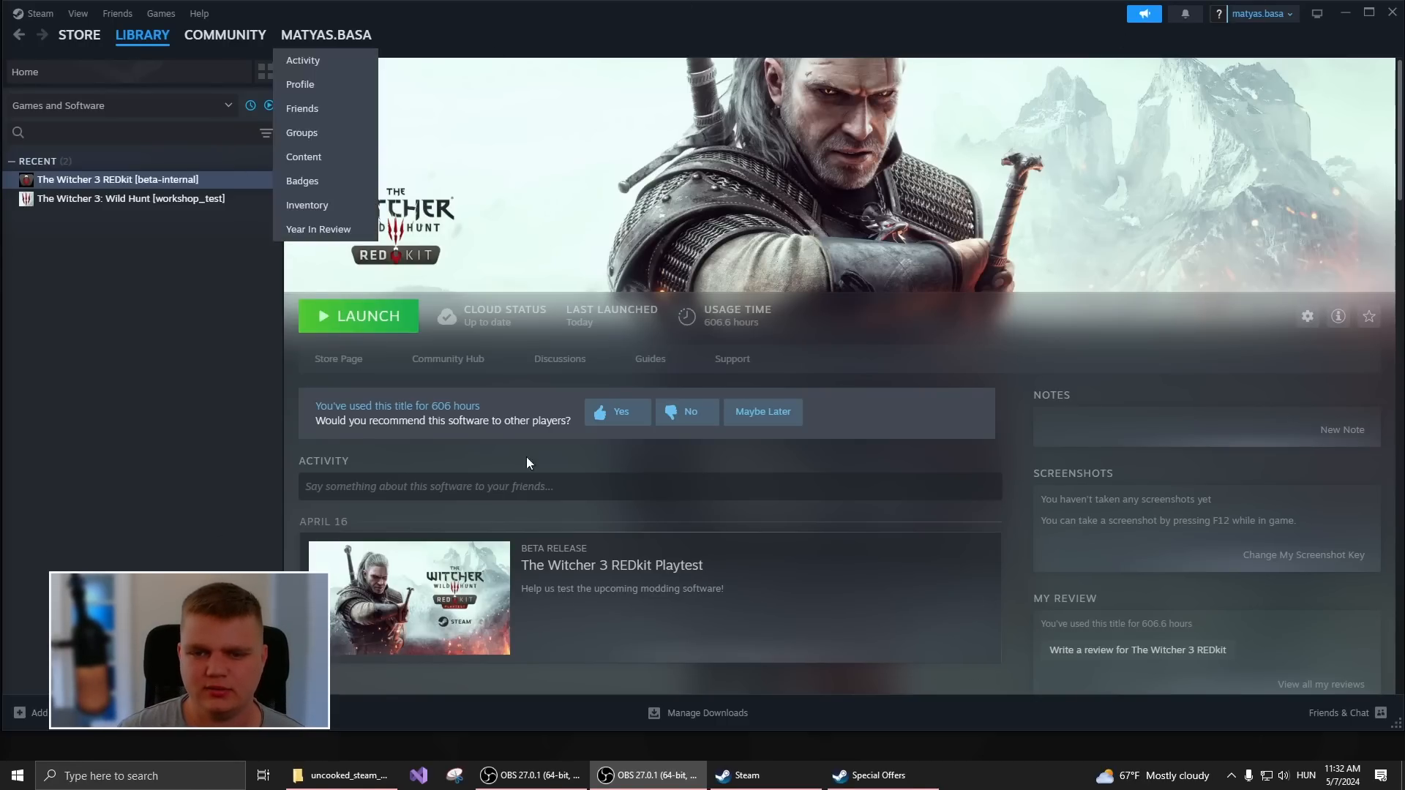
pyautogui.click(162, 389)
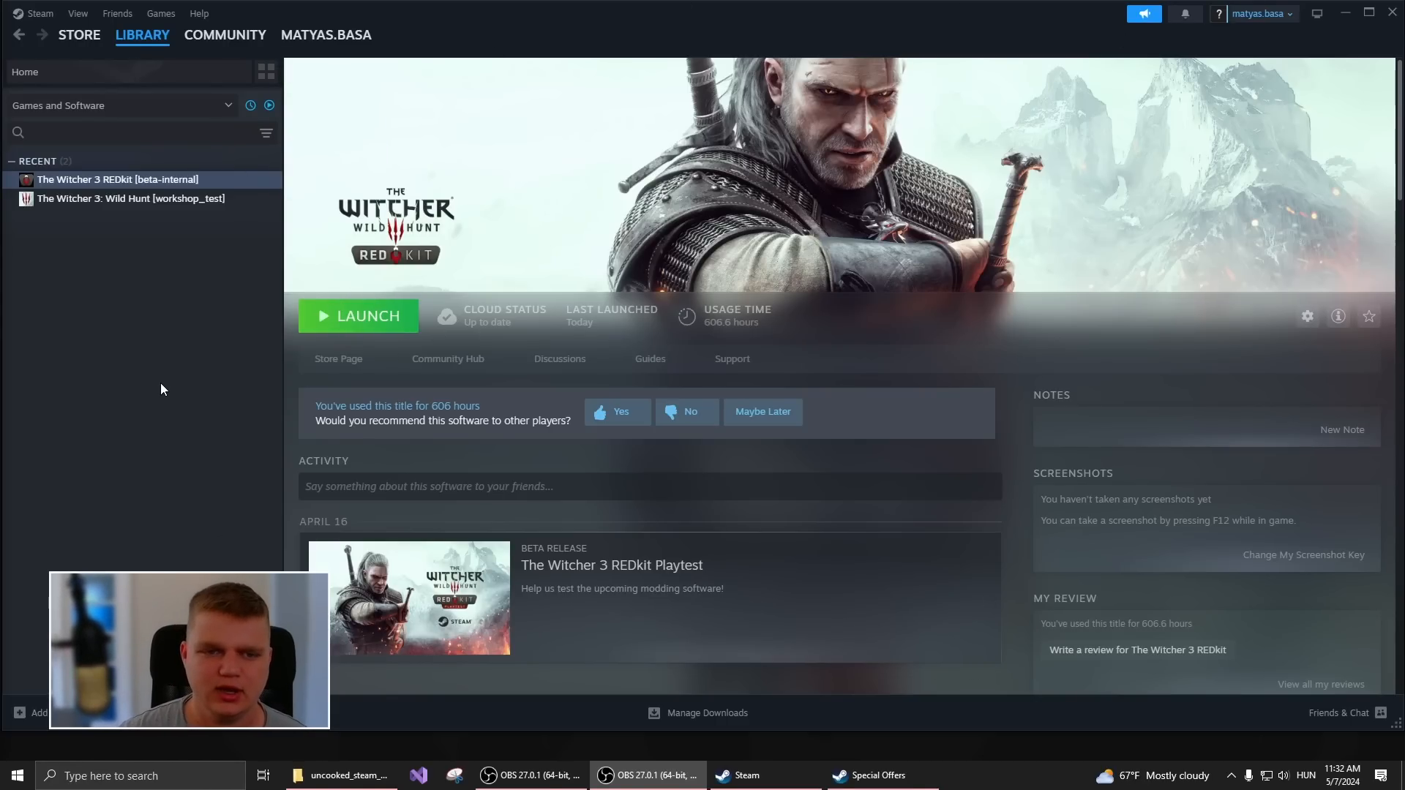
pyautogui.moveTo(479, 342)
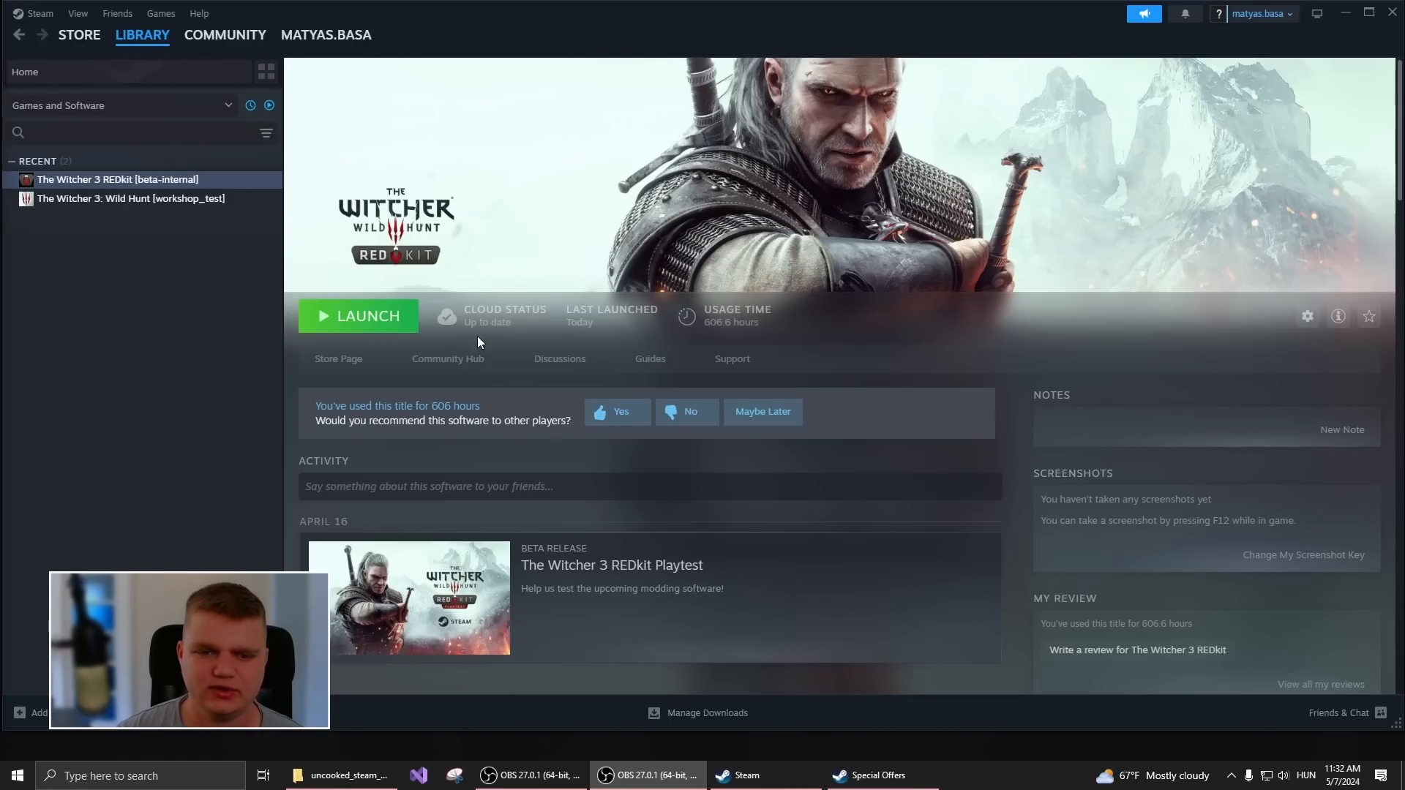
pyautogui.moveTo(53, 374)
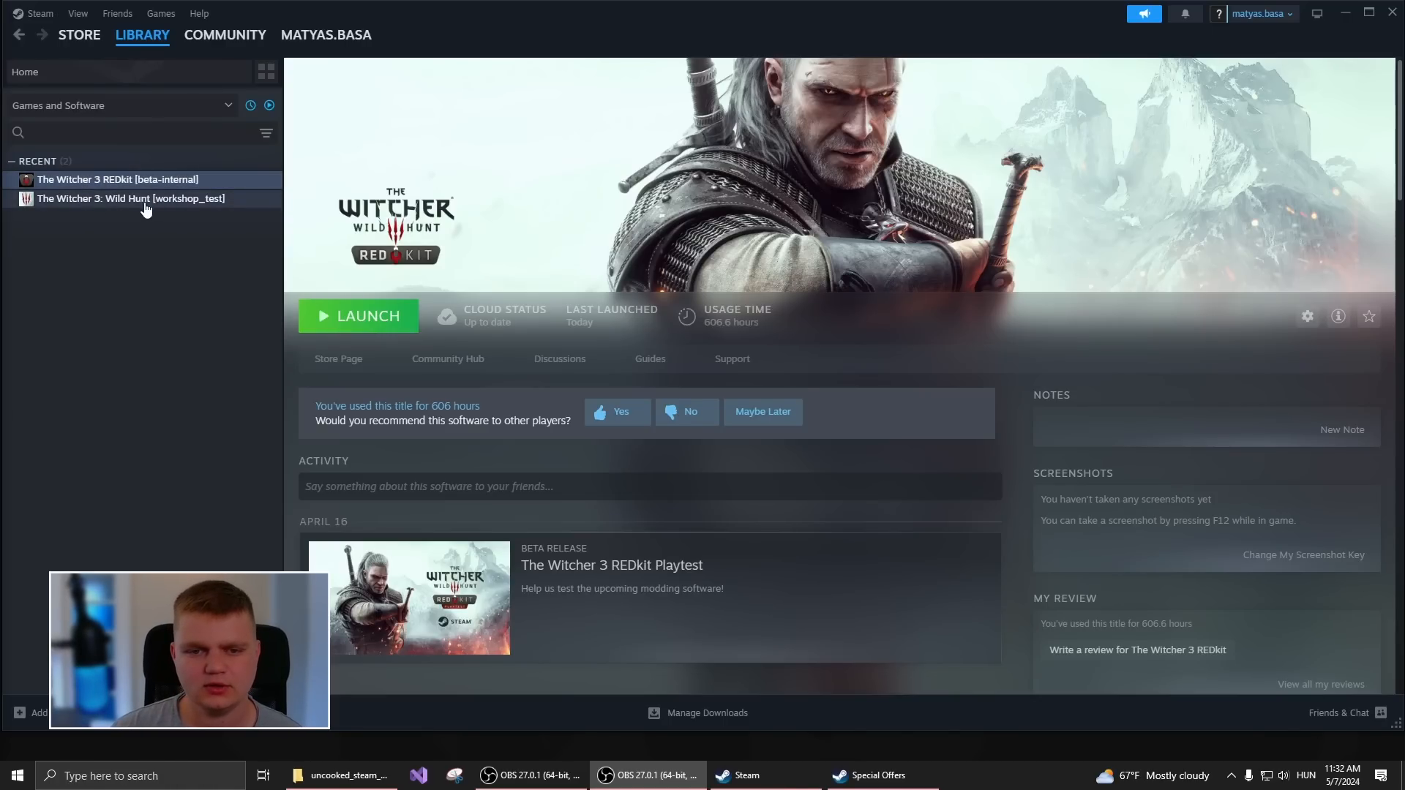
pyautogui.click(357, 316)
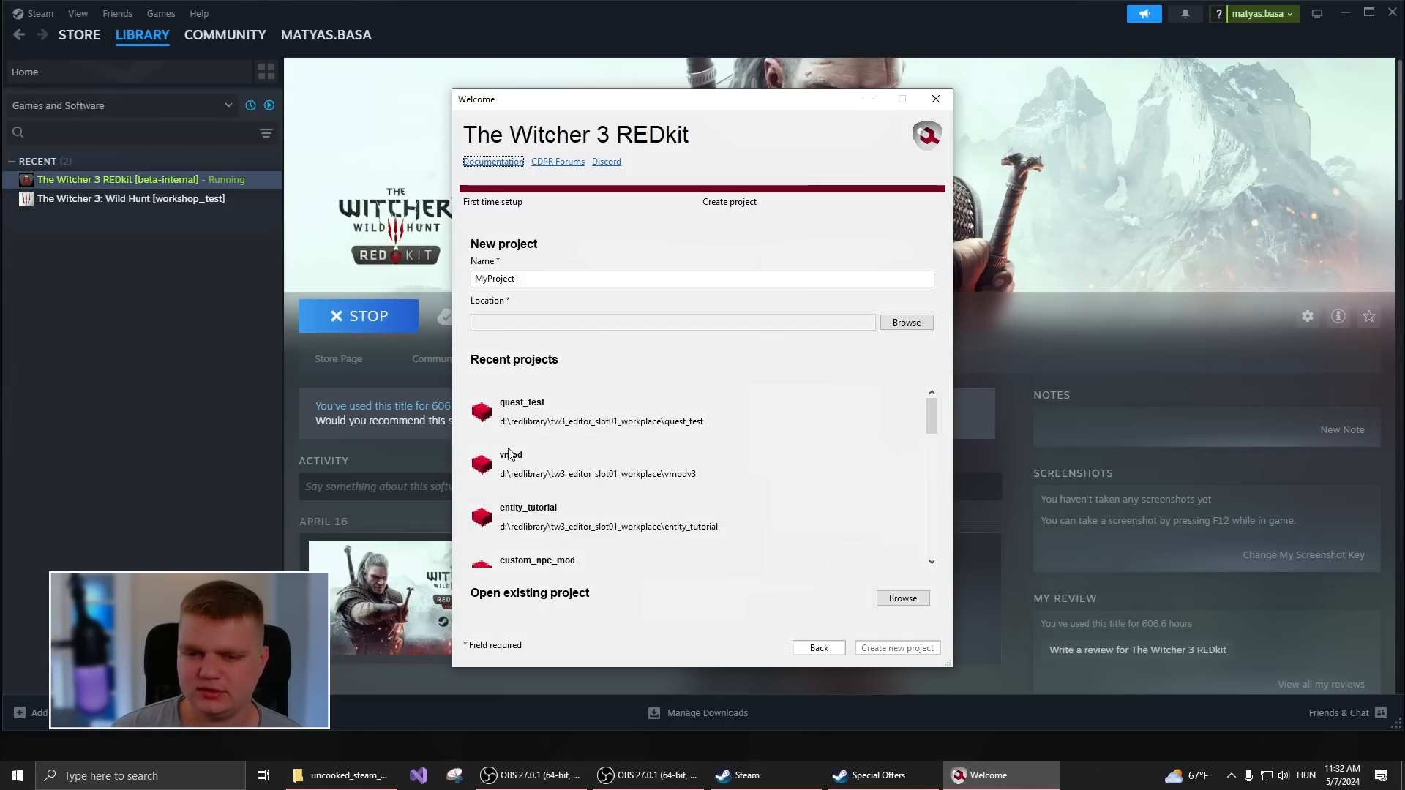
pyautogui.click(898, 647)
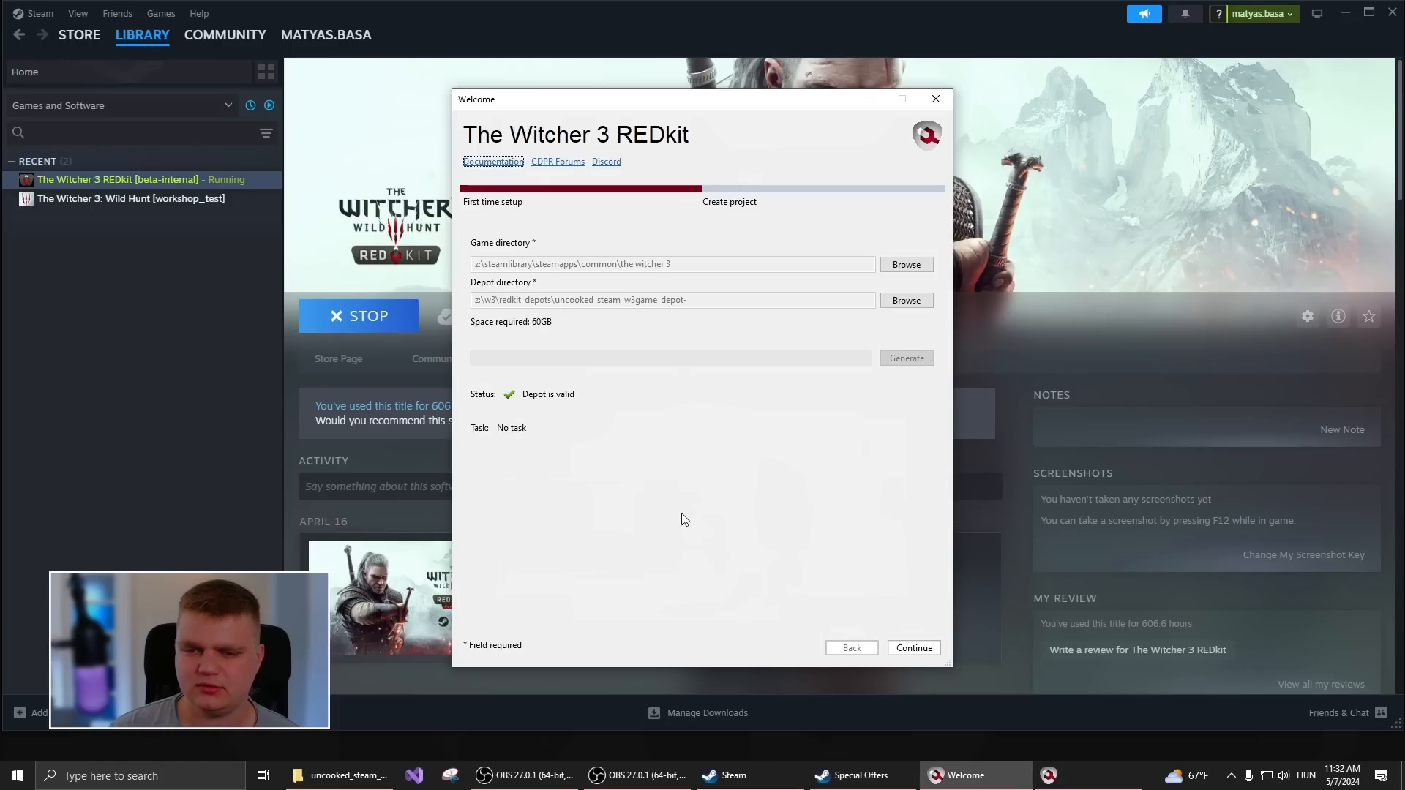
pyautogui.moveTo(563, 418)
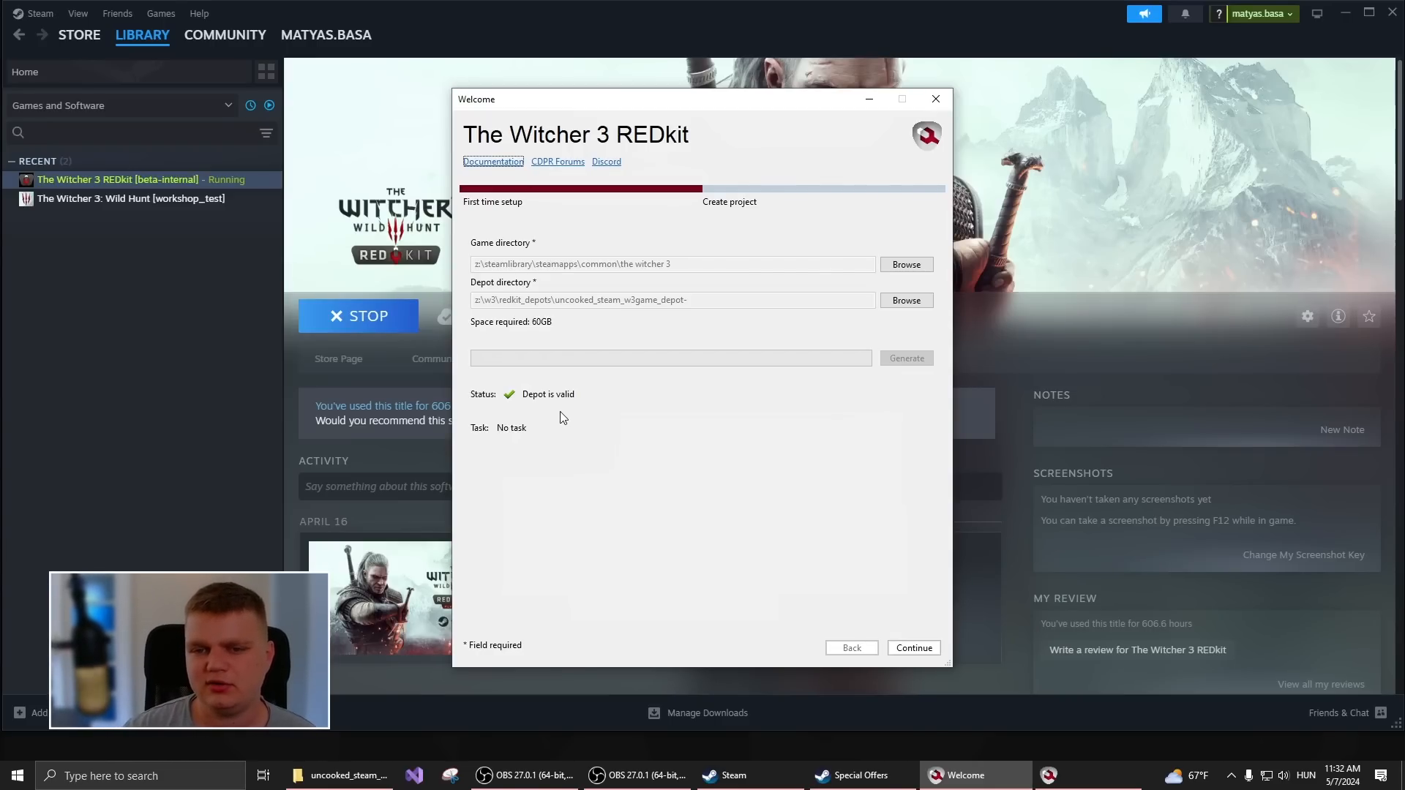
pyautogui.moveTo(596, 261)
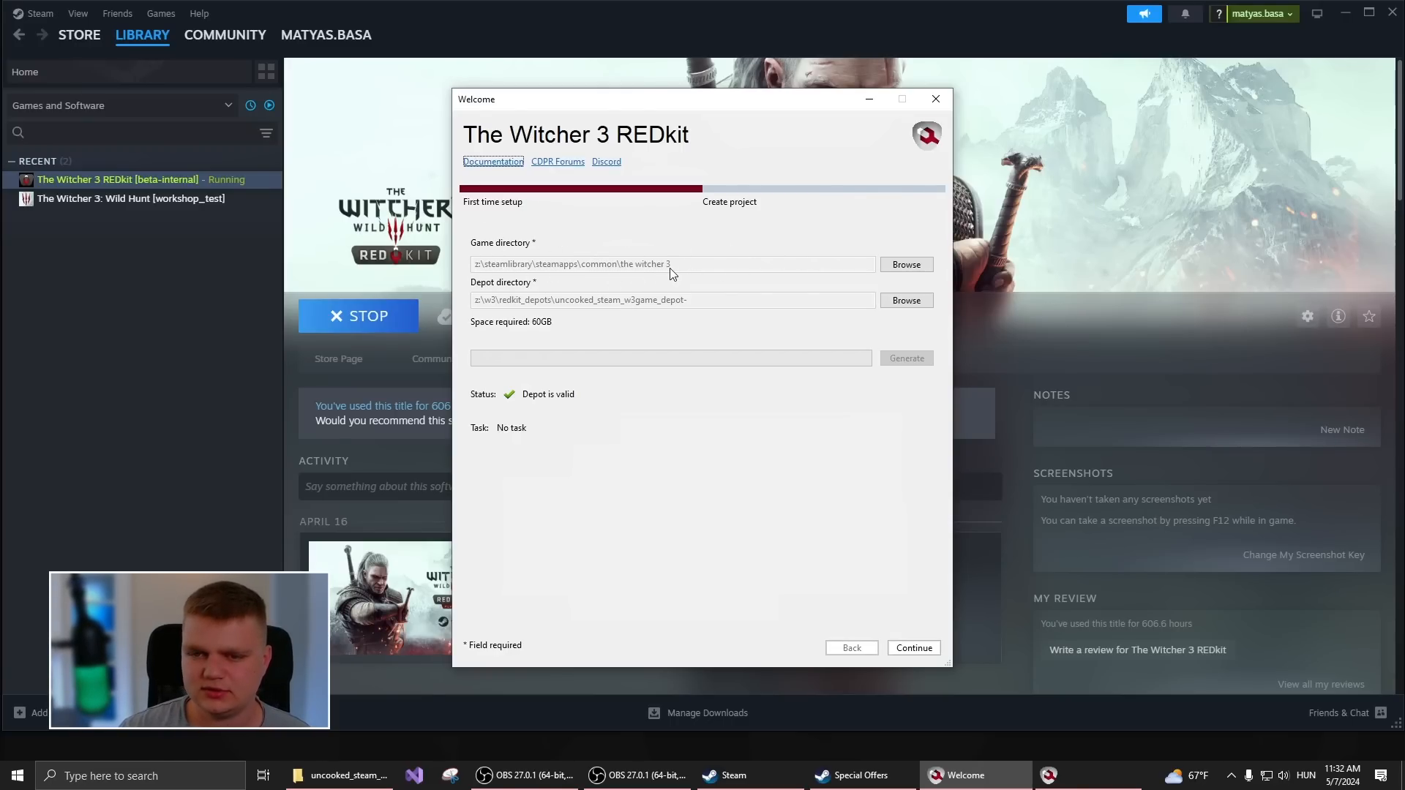
pyautogui.moveTo(456, 254)
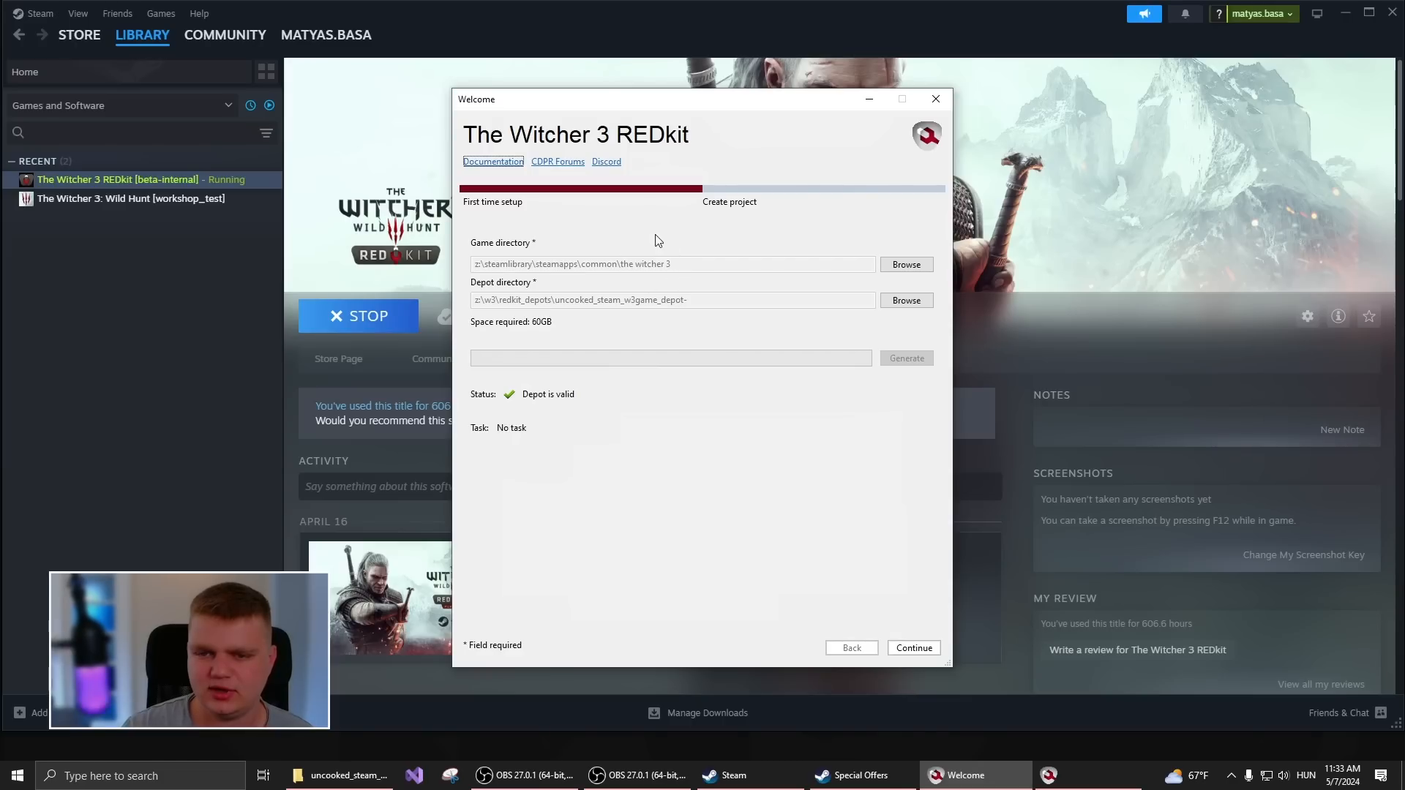
pyautogui.moveTo(656, 266)
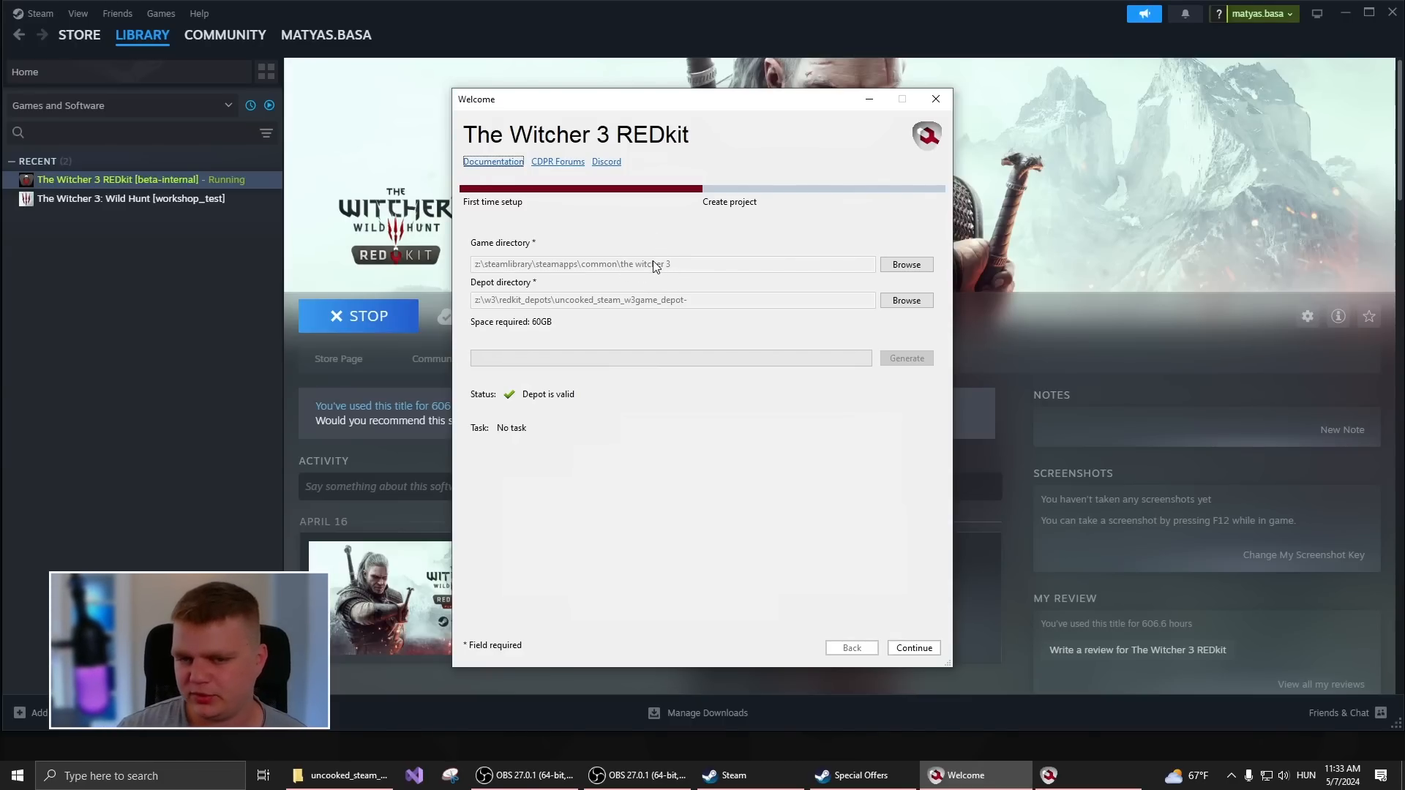
pyautogui.moveTo(679, 313)
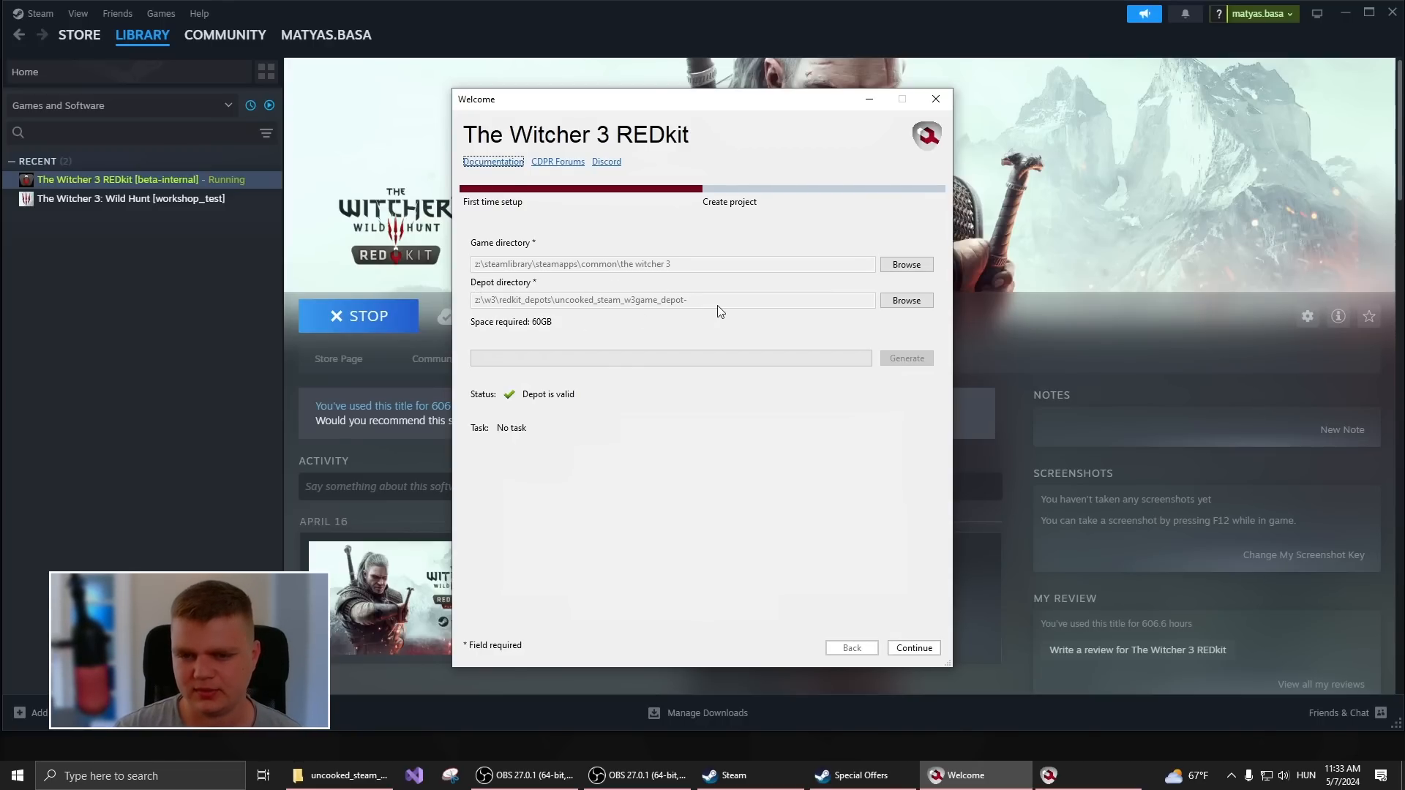
pyautogui.moveTo(645, 317)
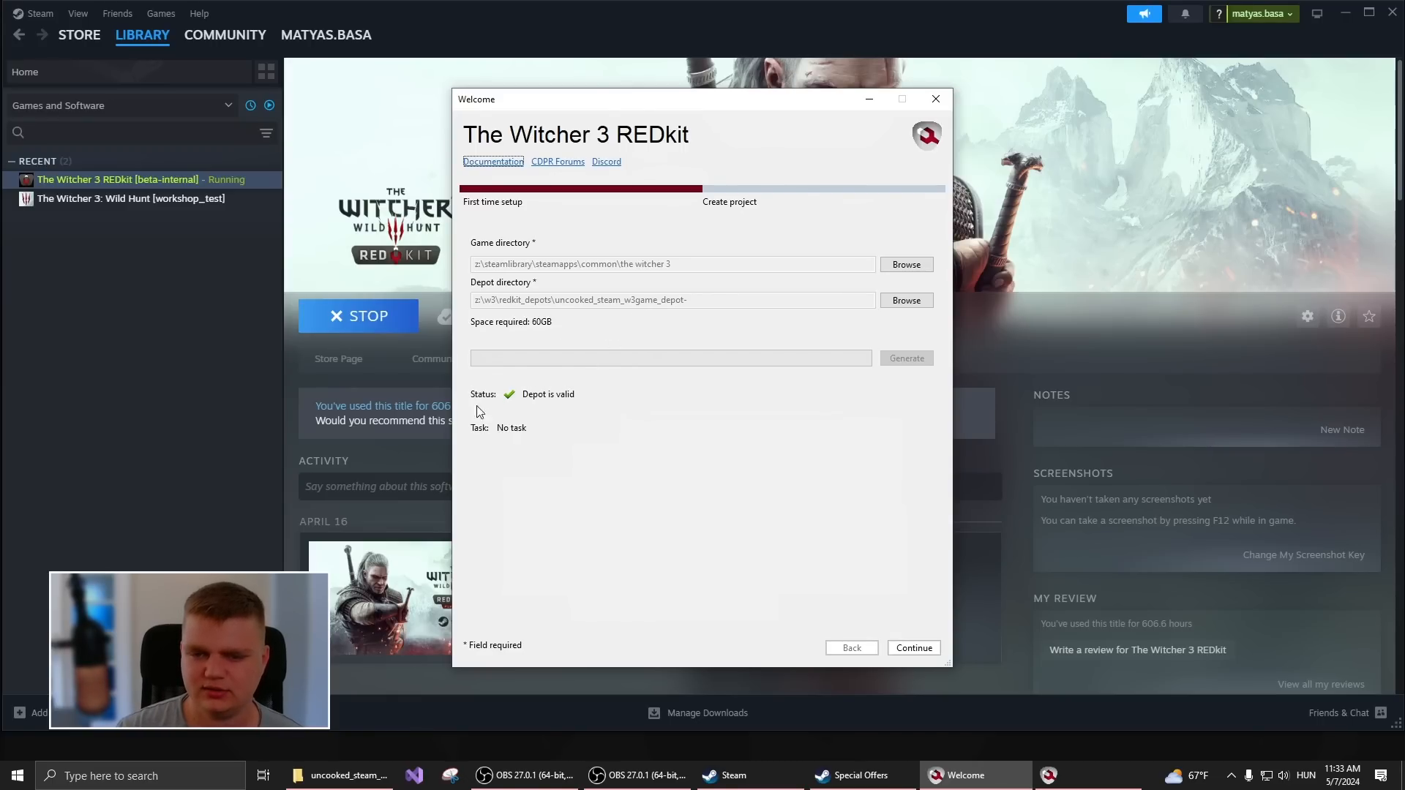
pyautogui.moveTo(907, 358)
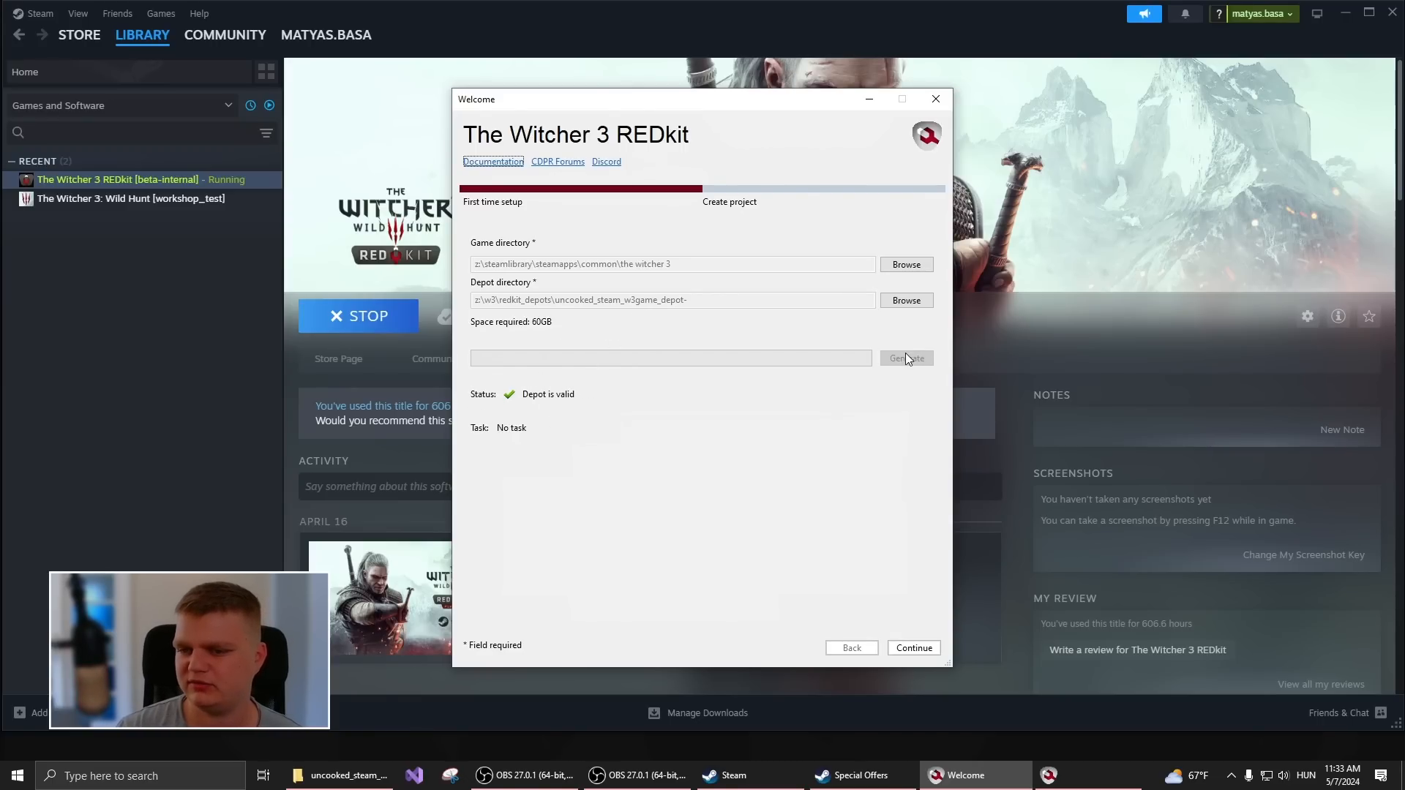
pyautogui.moveTo(822, 430)
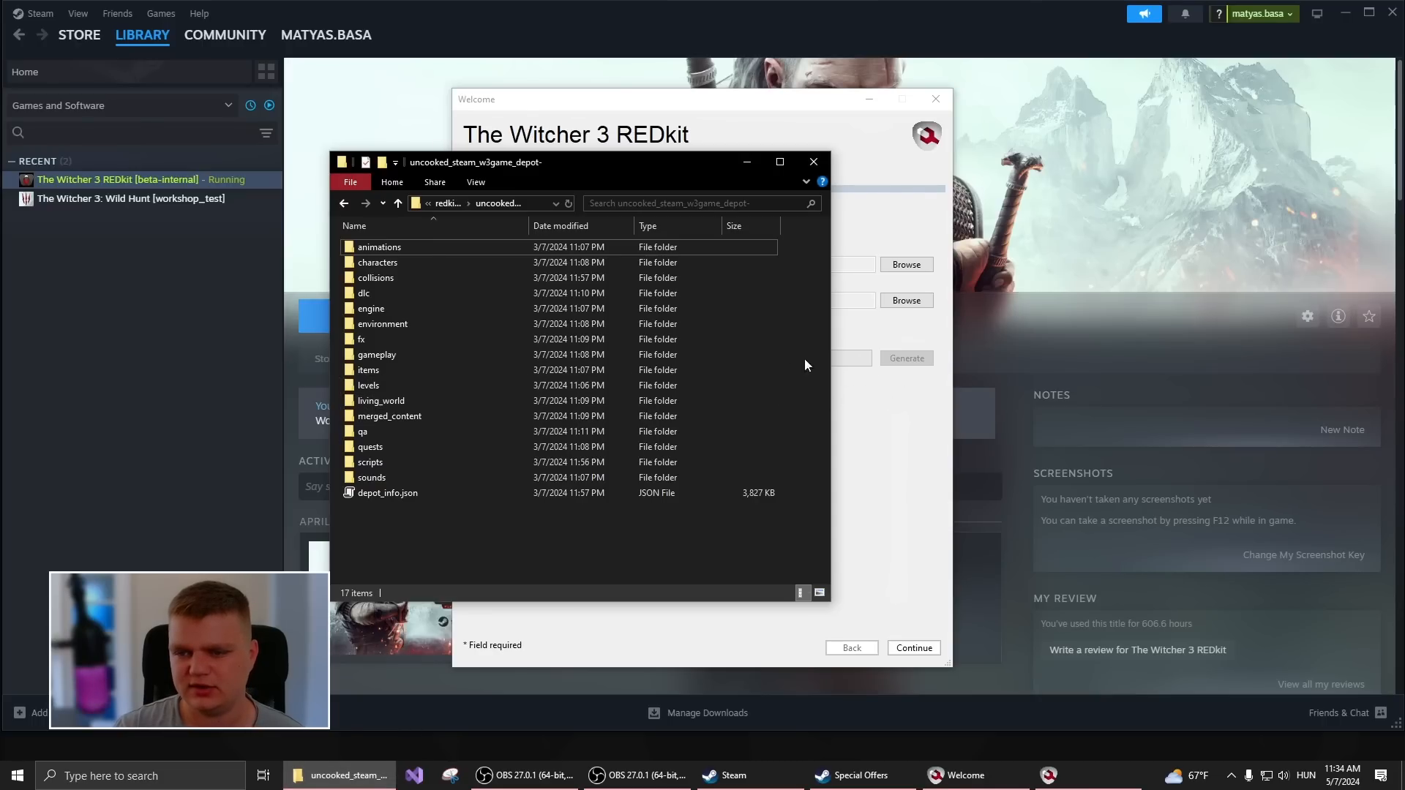
# - Check the combined depot size (46.4 GB, 36,925 files) in Properties, then close Explorer
pyautogui.click(387, 493)
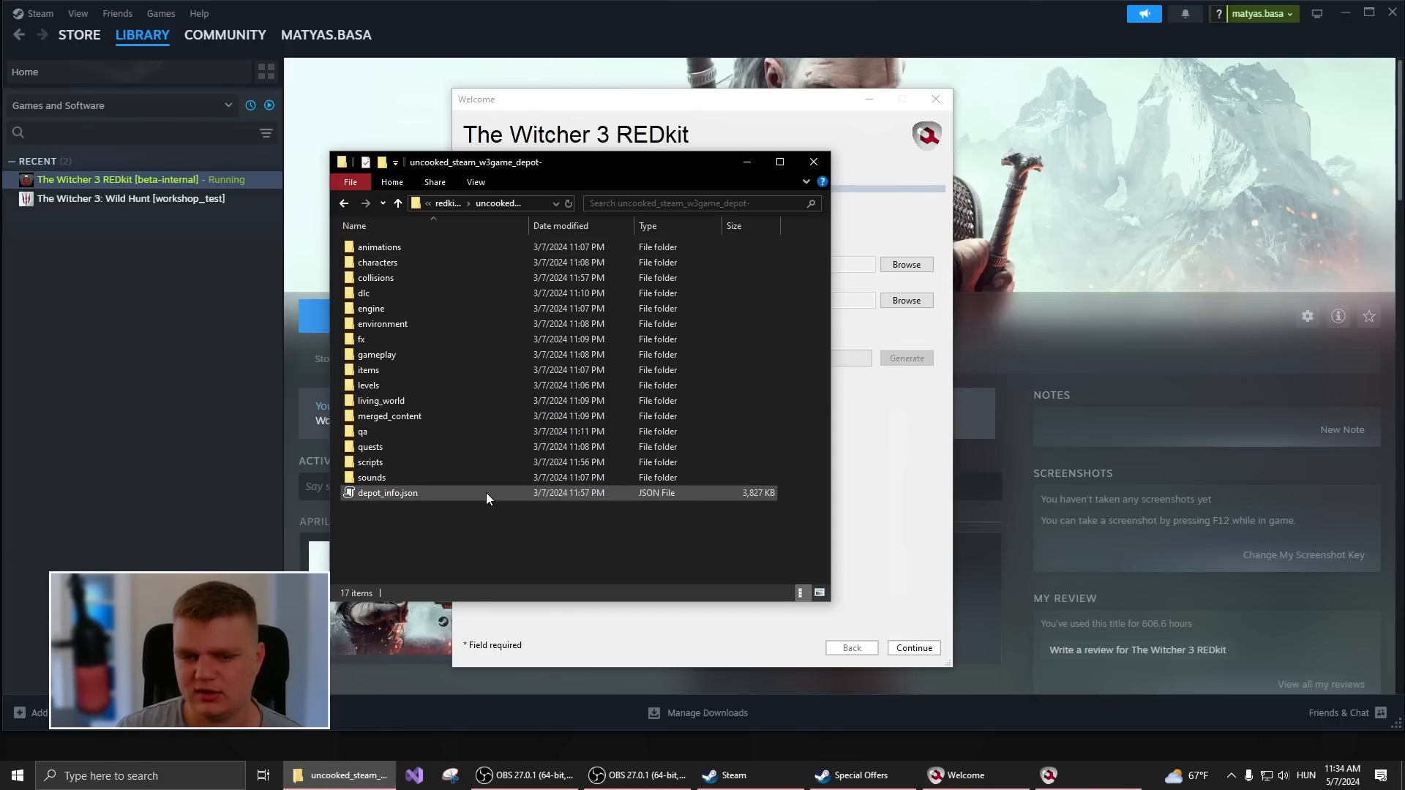
pyautogui.click(388, 492)
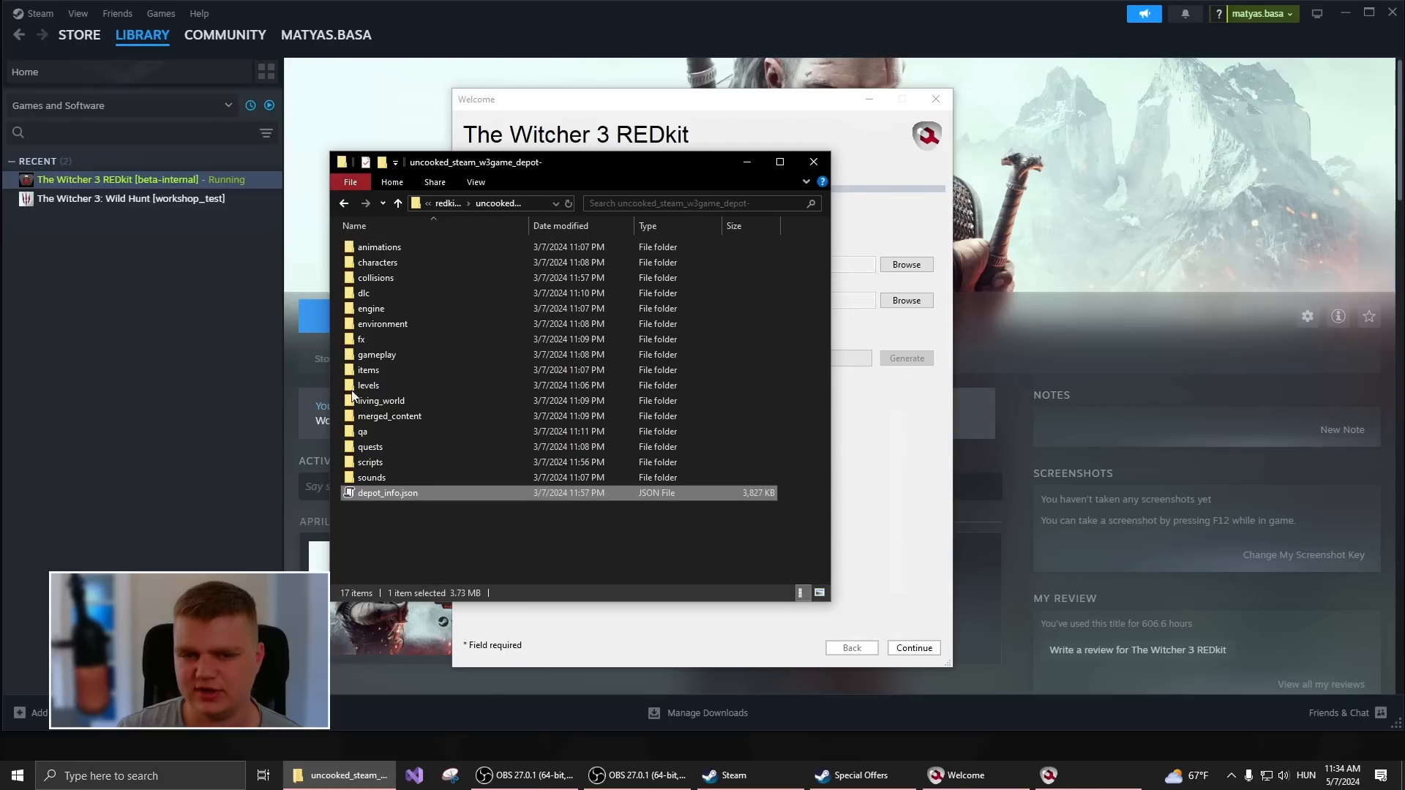
pyautogui.press('ctrl+a')
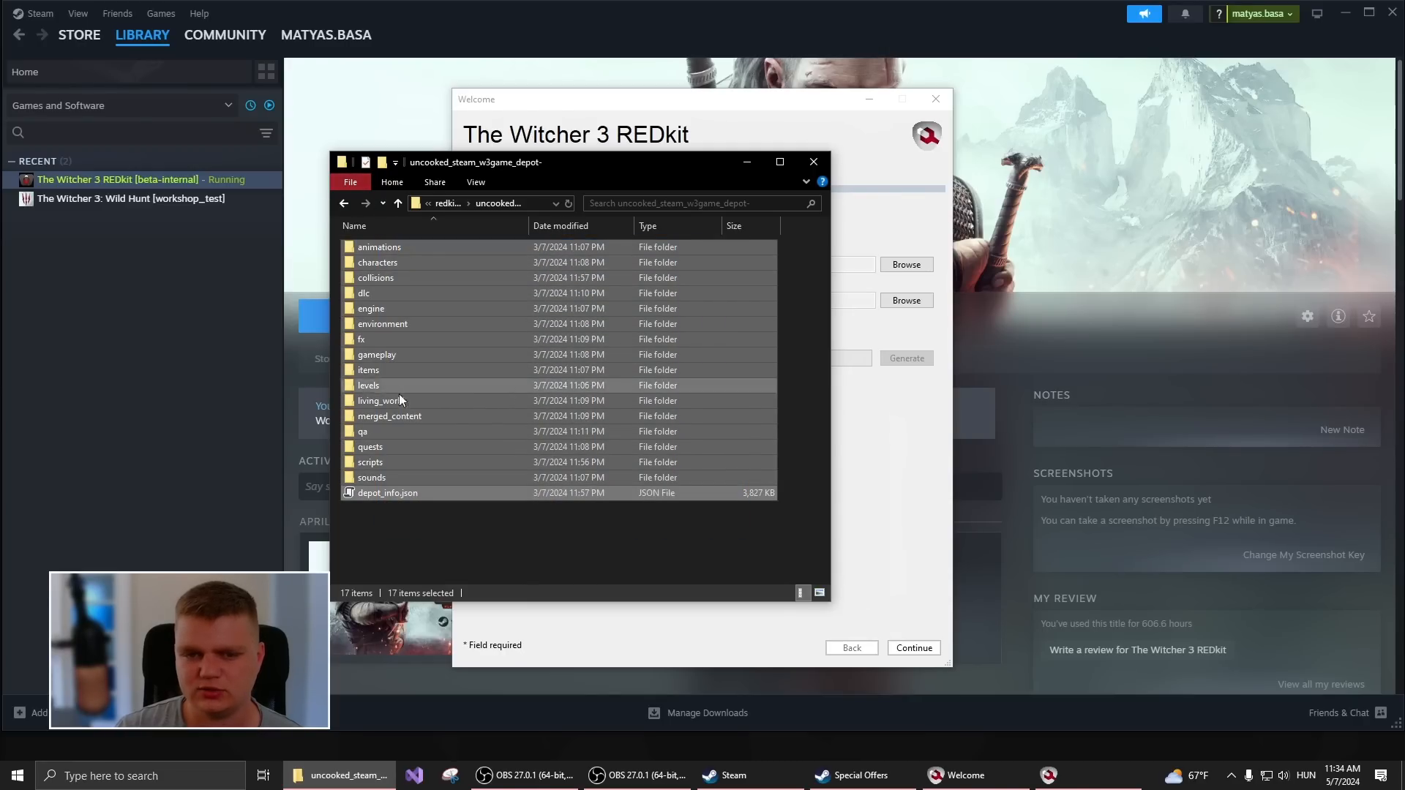
pyautogui.rightClick(400, 400)
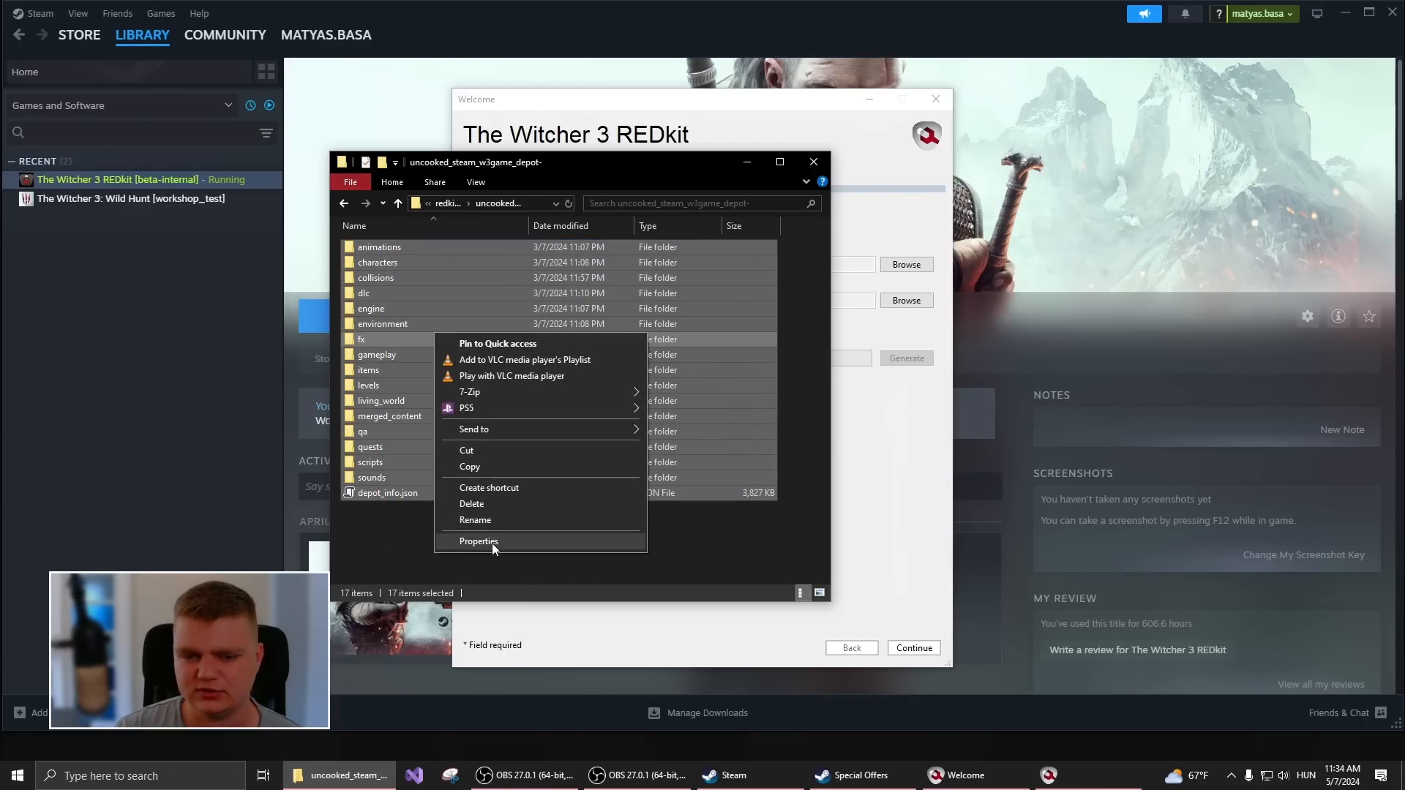
pyautogui.click(479, 542)
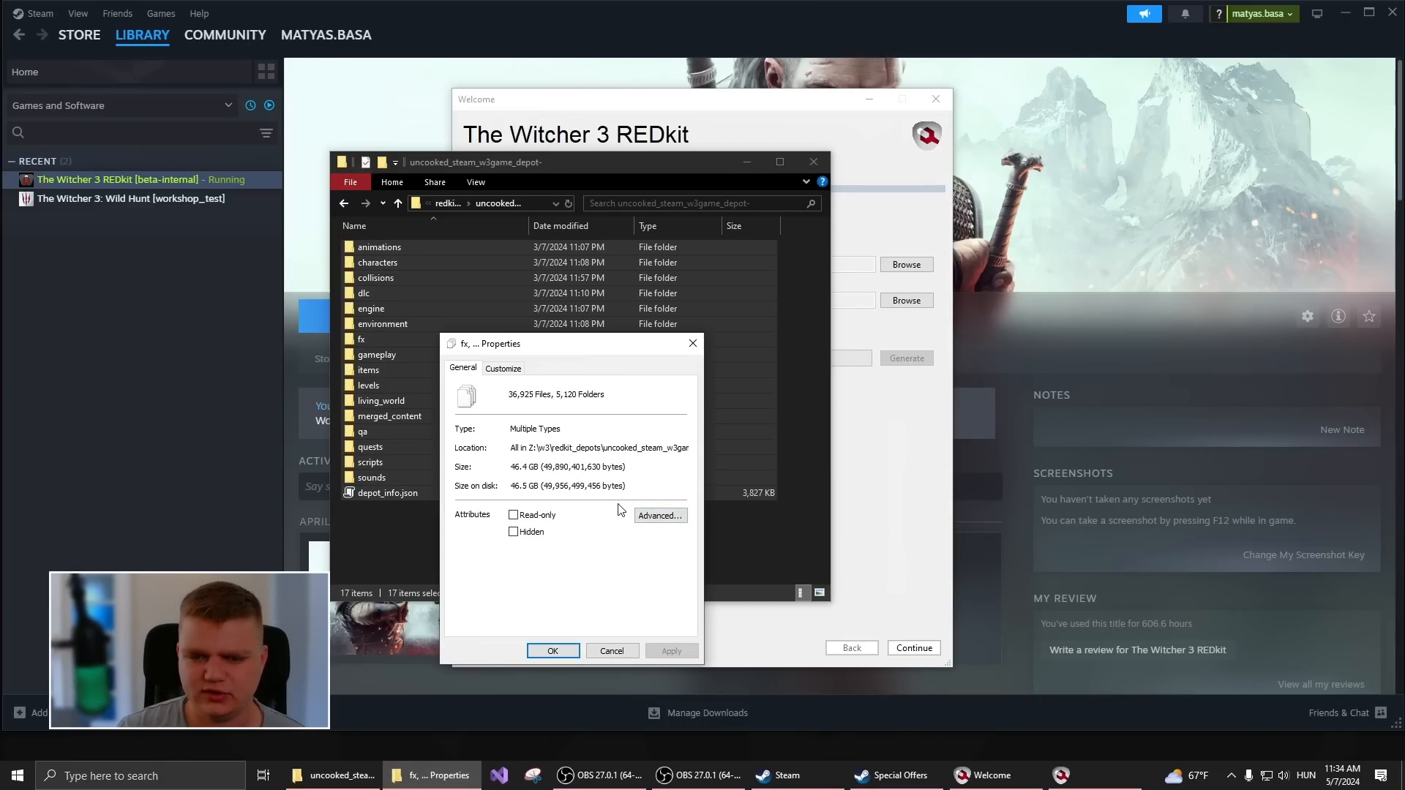
pyautogui.click(553, 650)
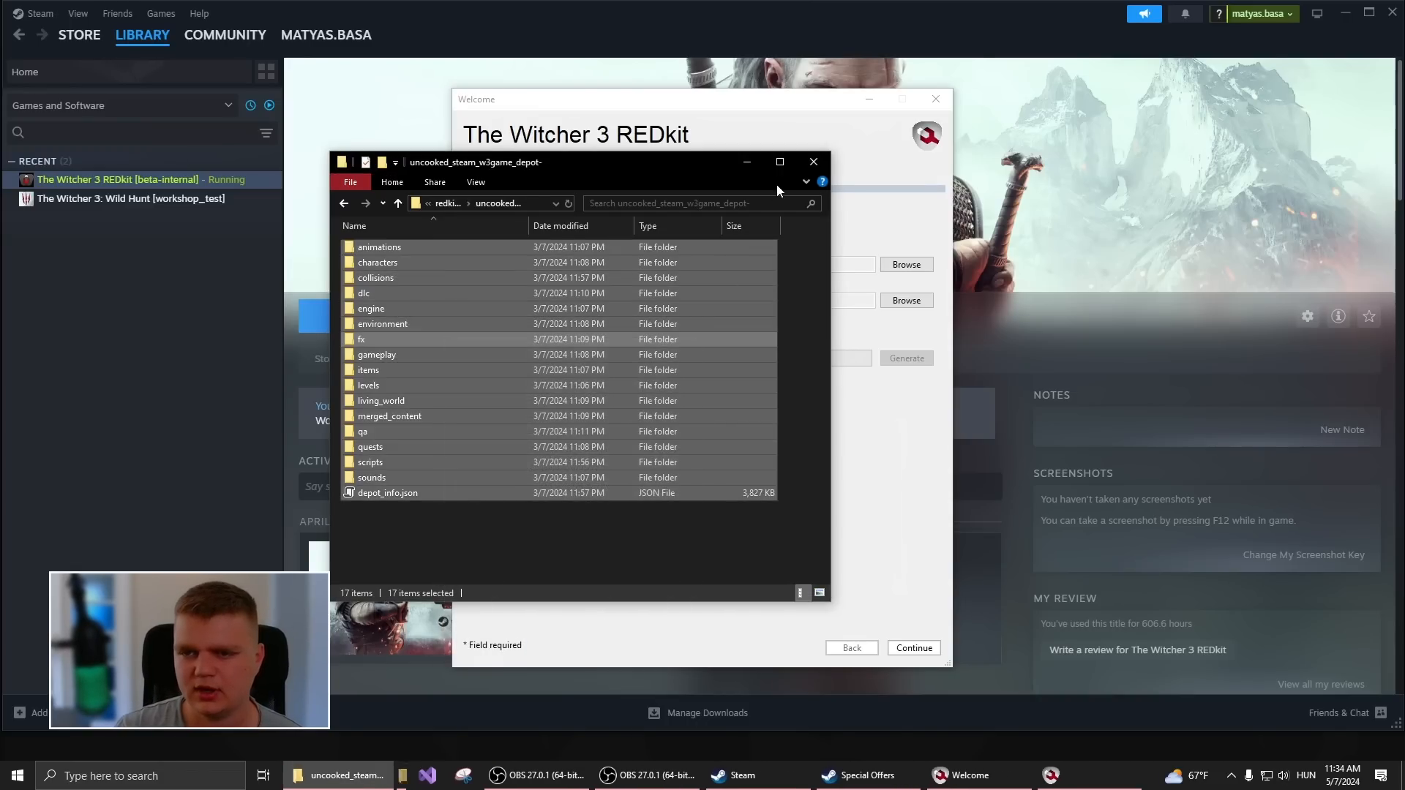
pyautogui.click(814, 162)
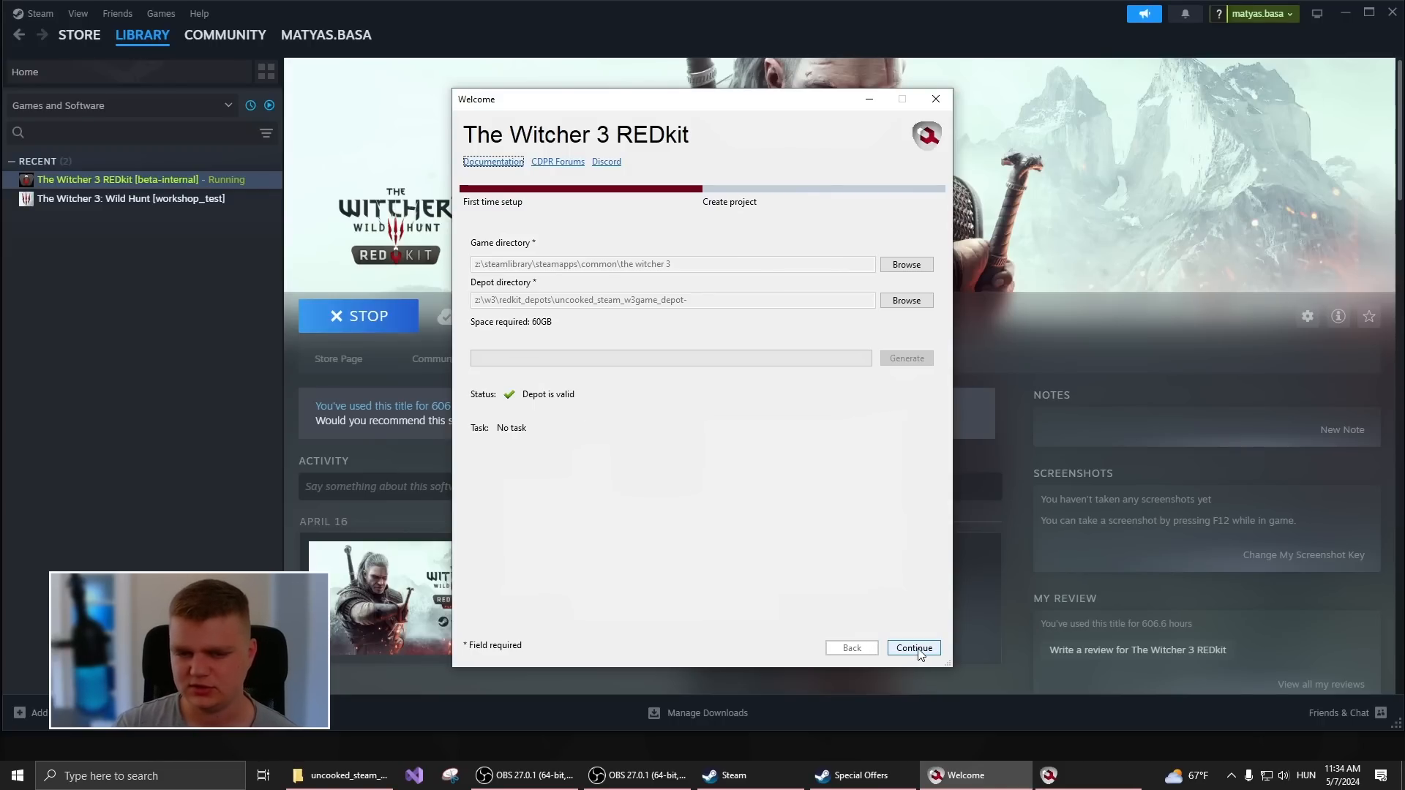
# - Advance the Welcome dialog from first-time setup to the Create project step
pyautogui.click(914, 648)
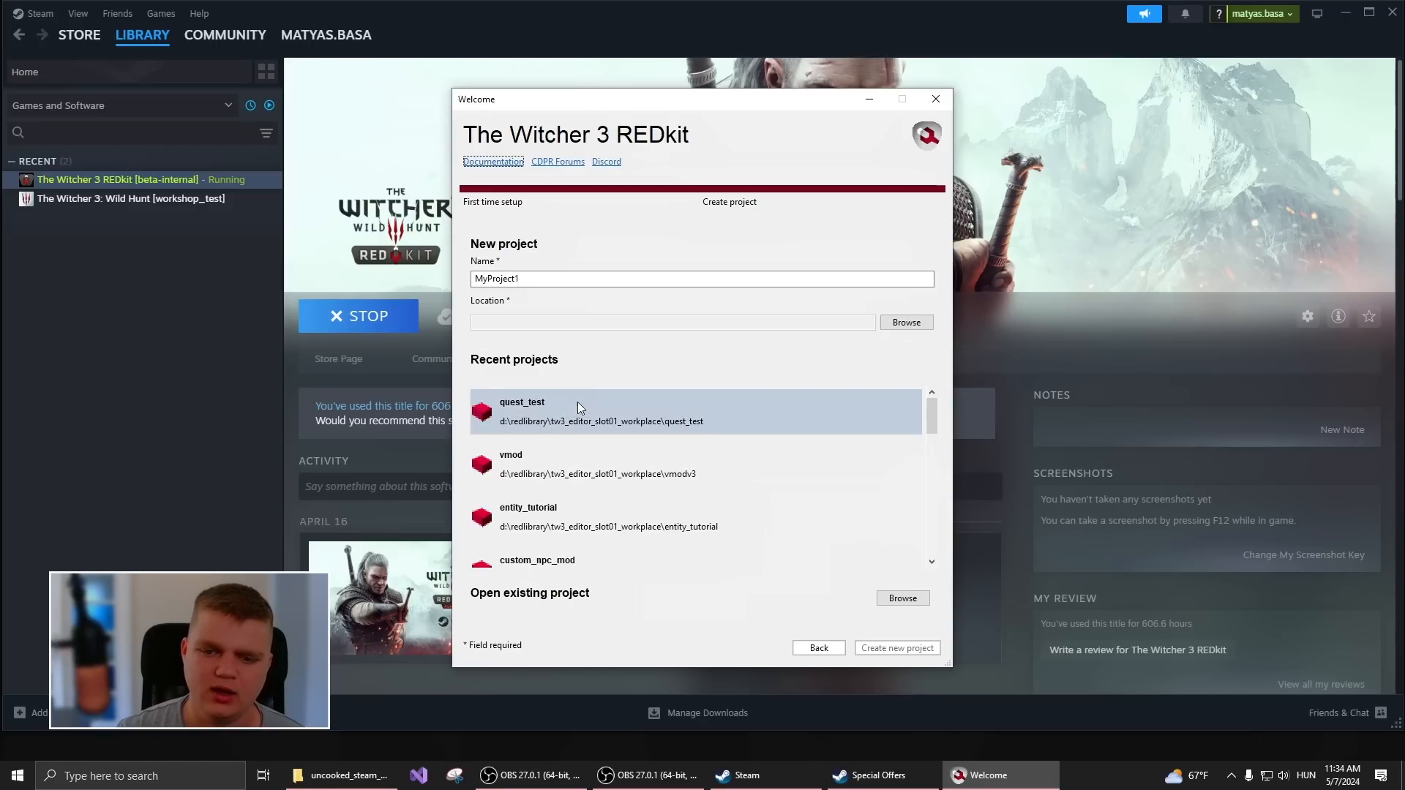
pyautogui.moveTo(485, 531)
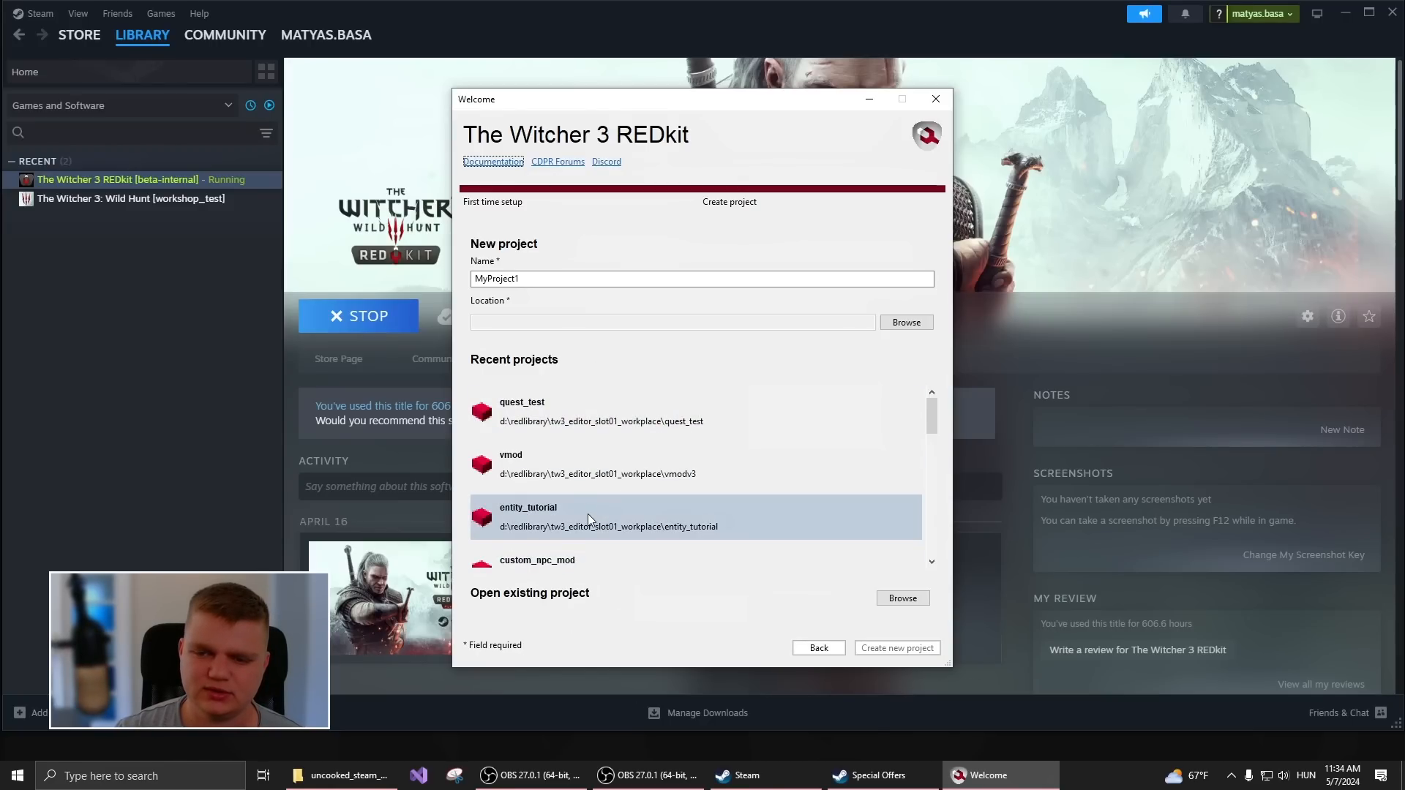
pyautogui.moveTo(539, 409)
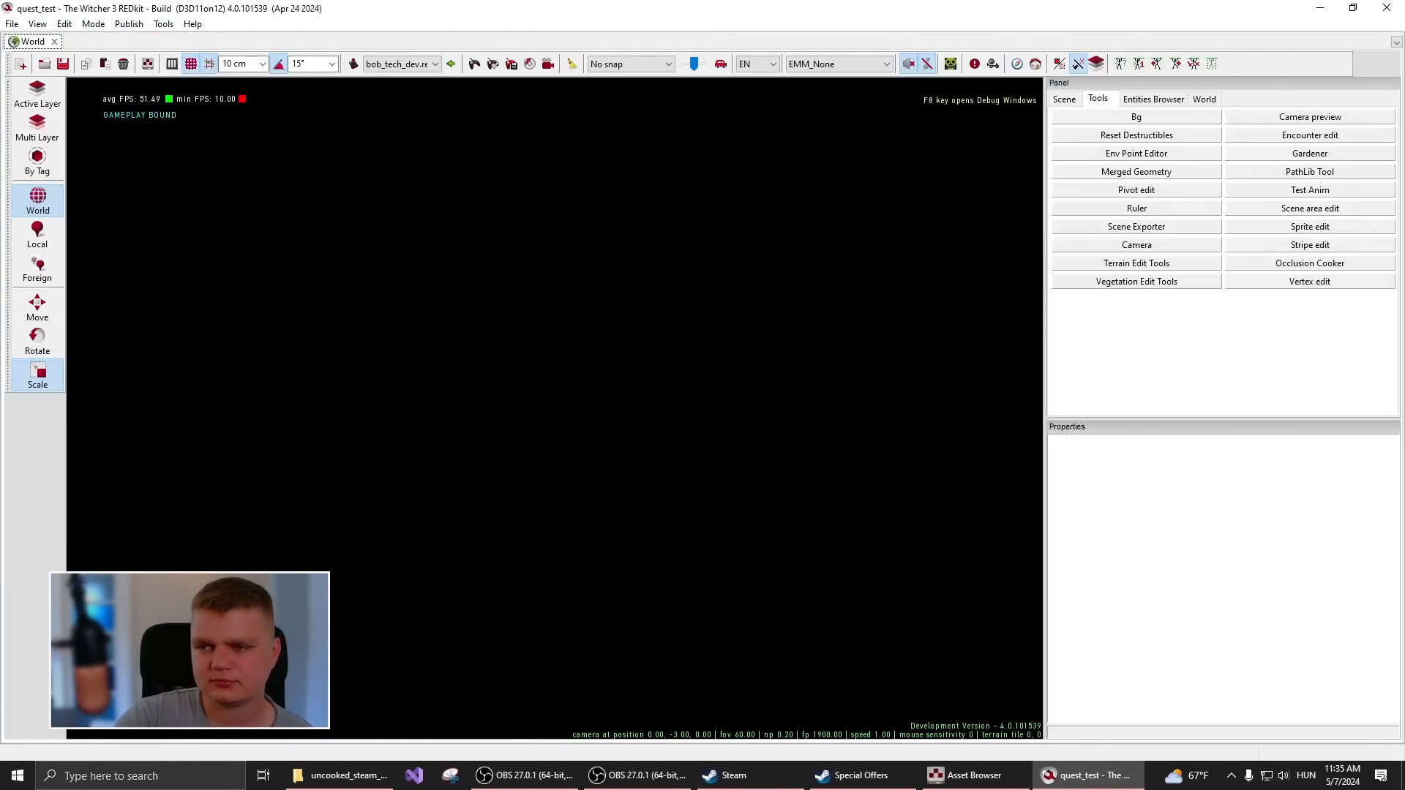
# - Open the Asset Browser and go to virtualdepot's top-level folders
pyautogui.click(974, 775)
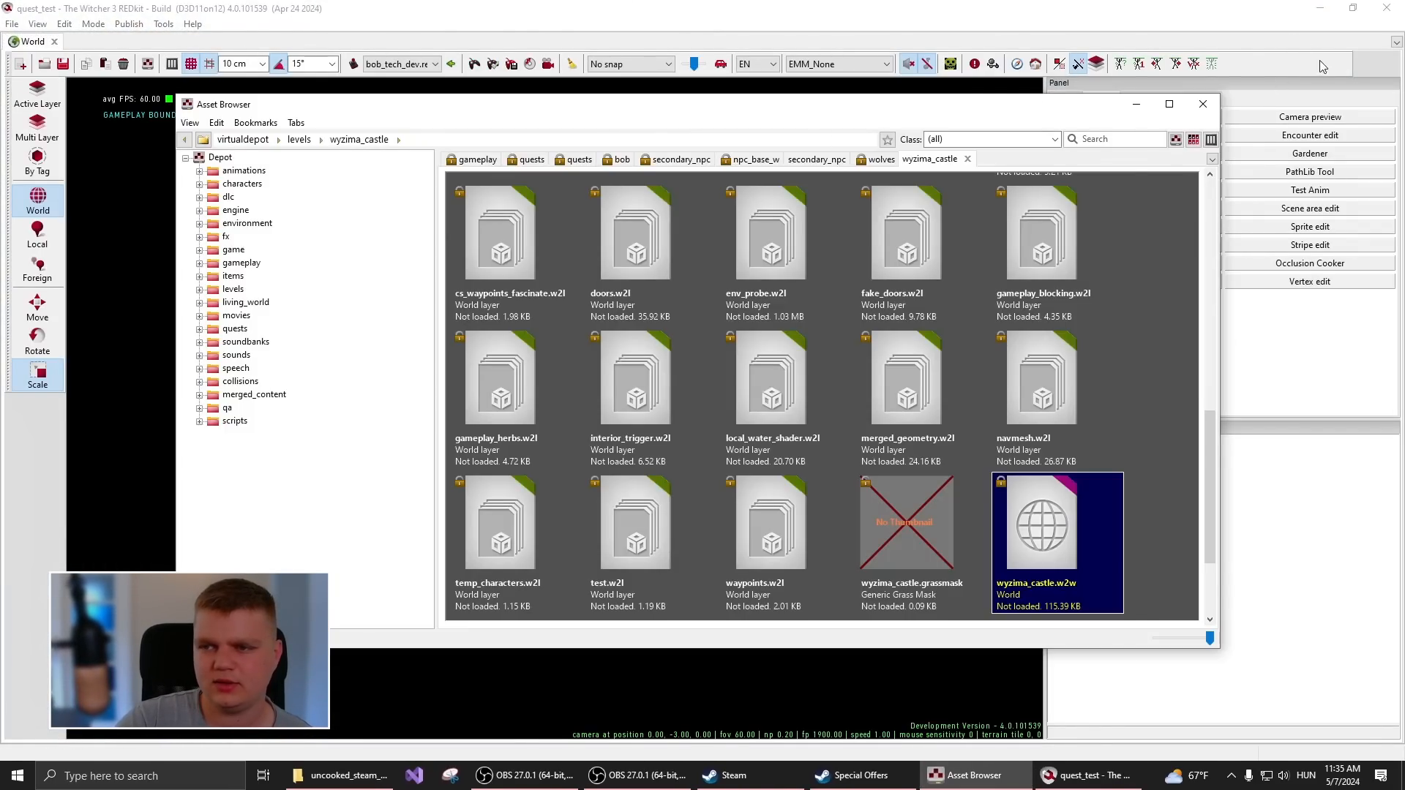
pyautogui.click(1203, 104)
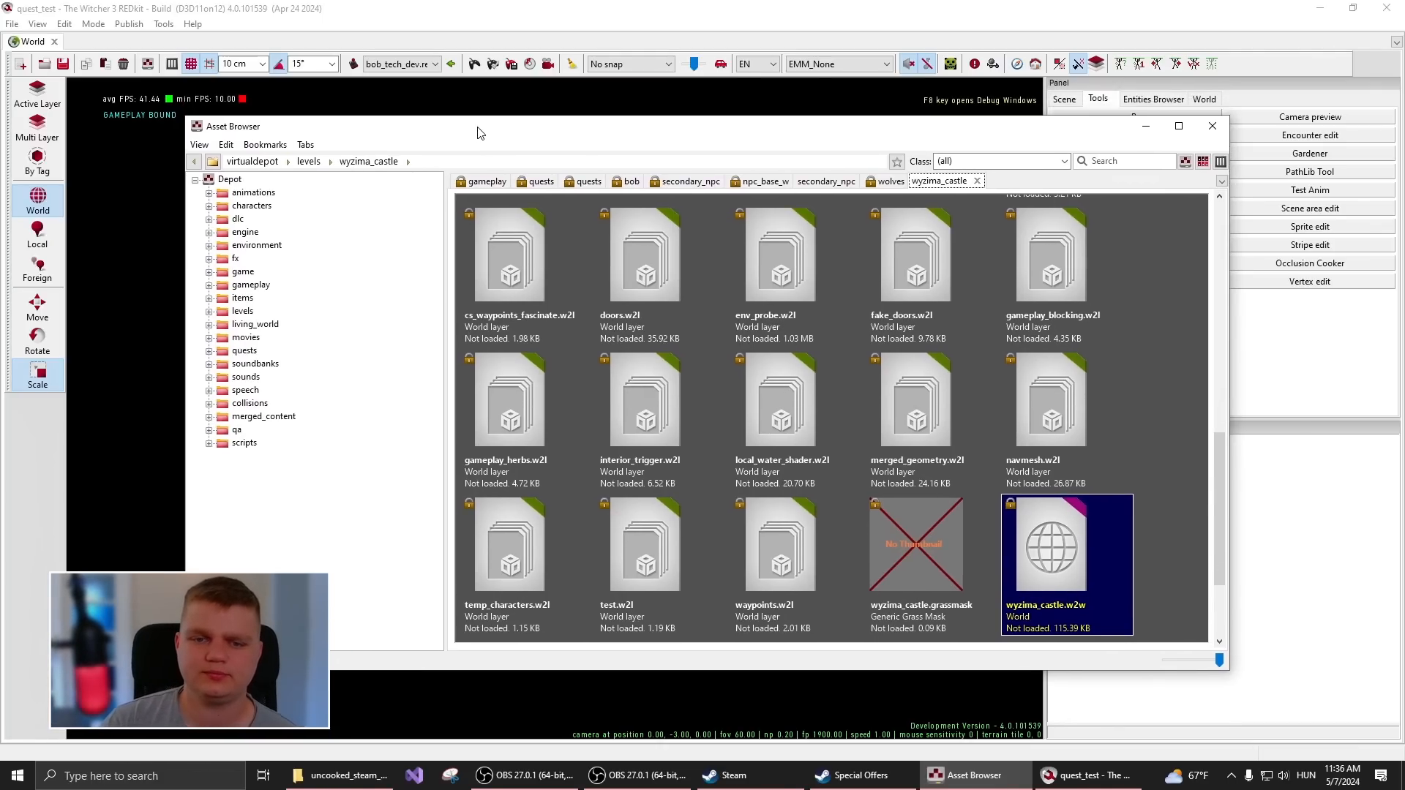
pyautogui.click(253, 161)
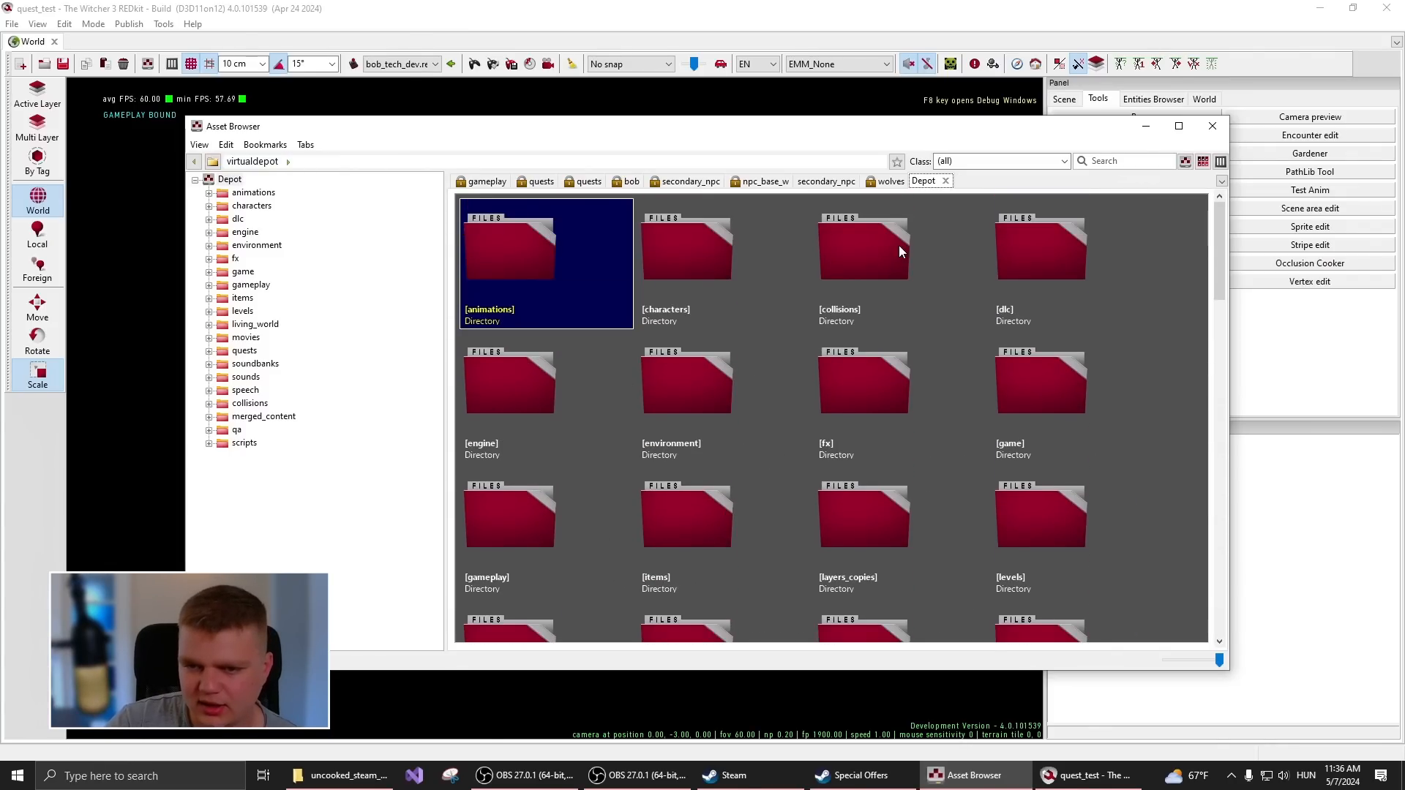
# - Browse into characters > npc_entities > main_npc in the Asset Browser
pyautogui.doubleClick(686, 249)
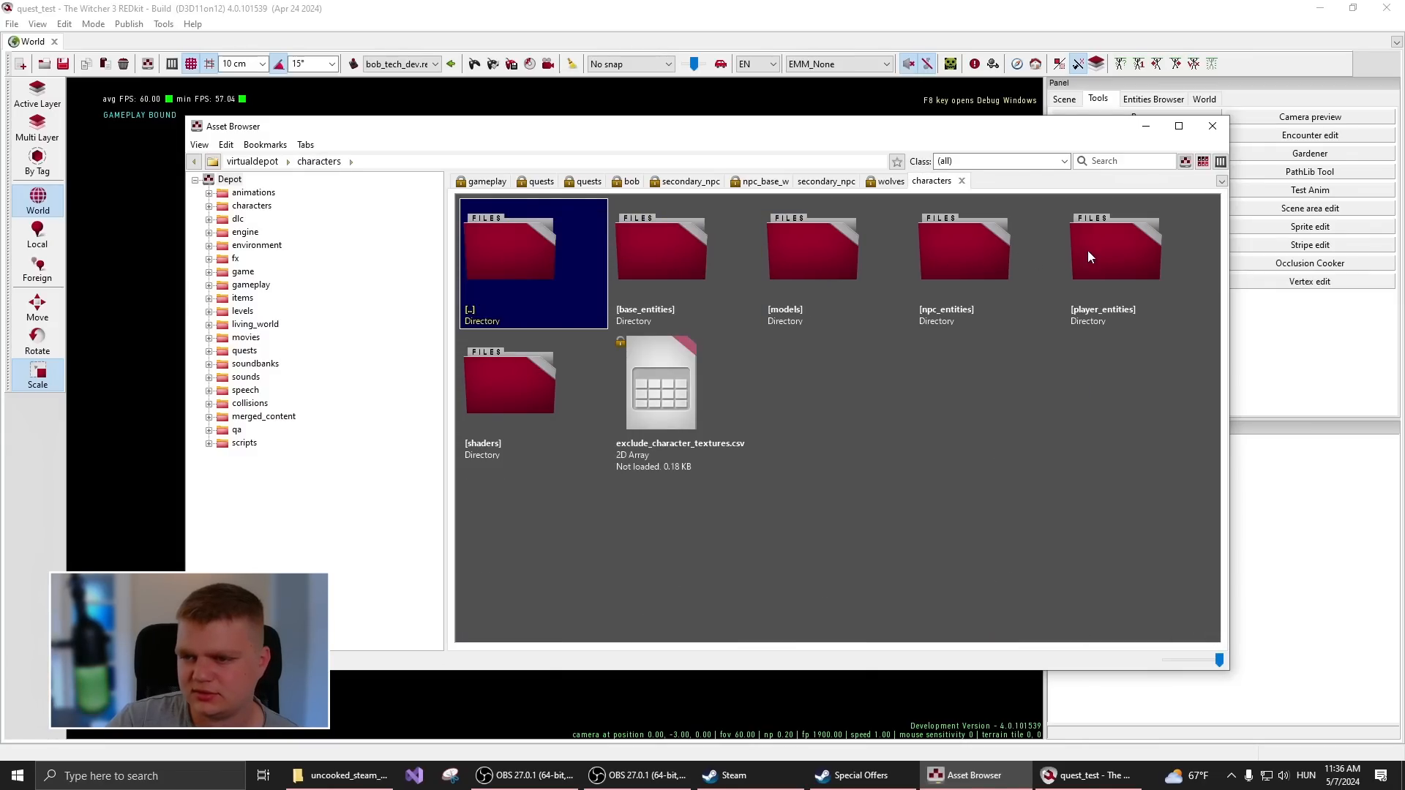
pyautogui.doubleClick(1114, 247)
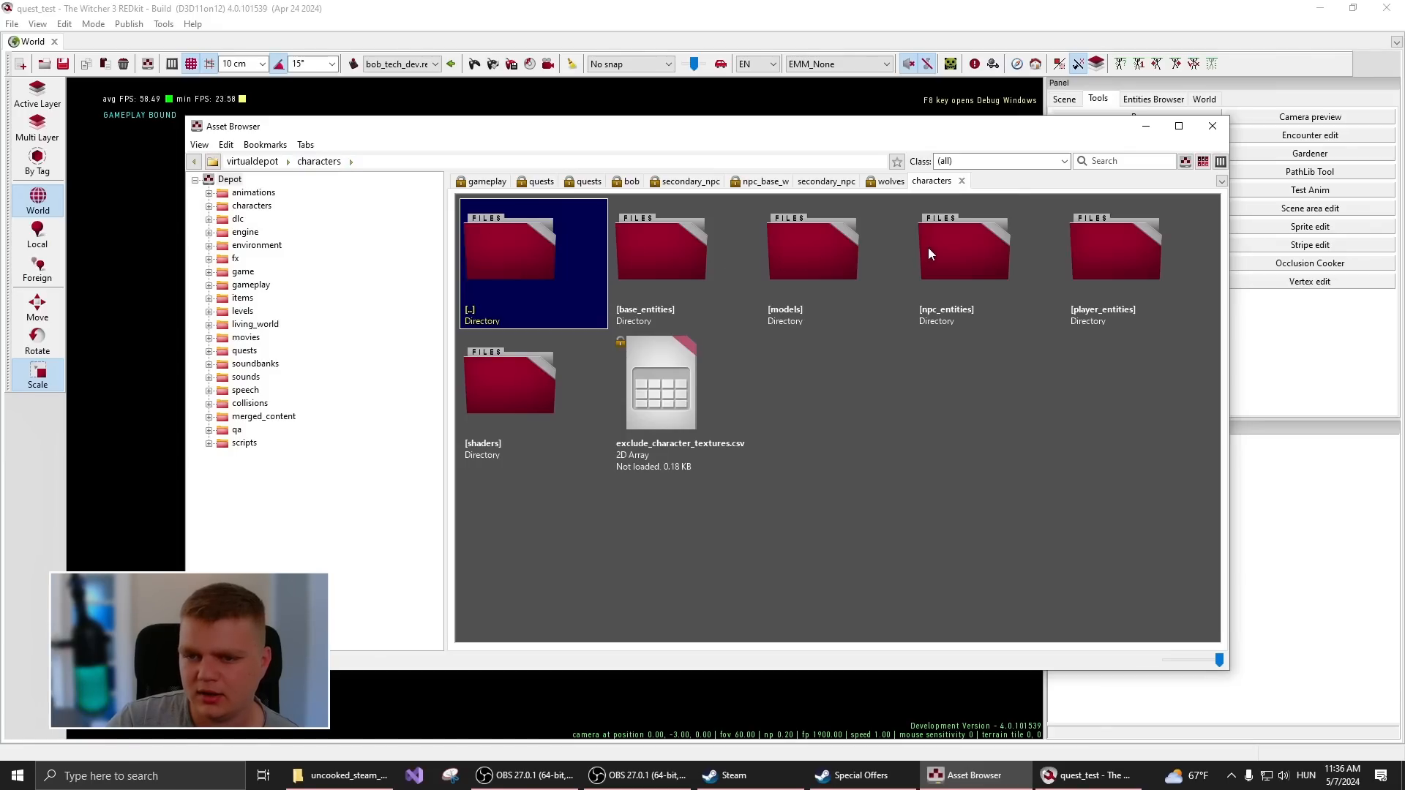
pyautogui.doubleClick(964, 246)
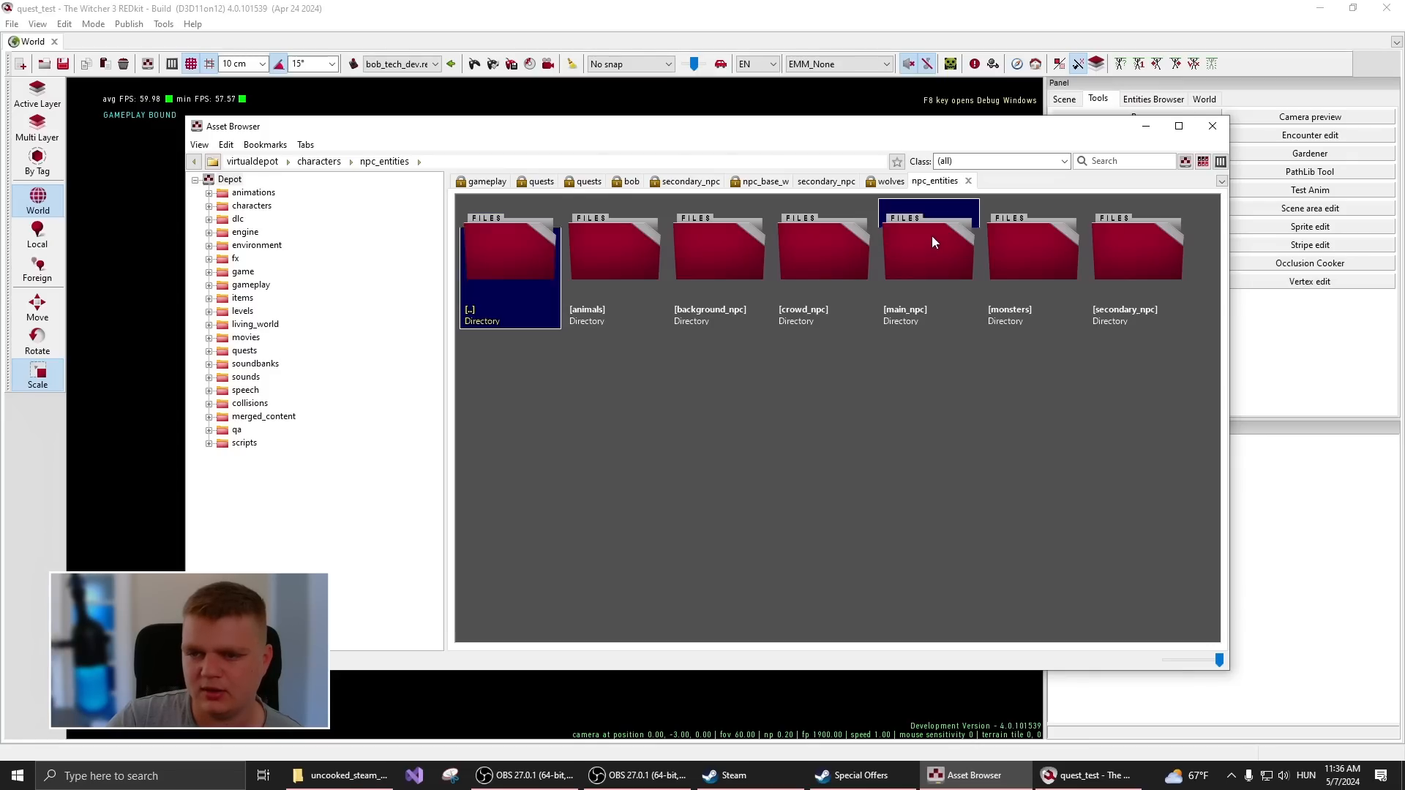
pyautogui.doubleClick(929, 249)
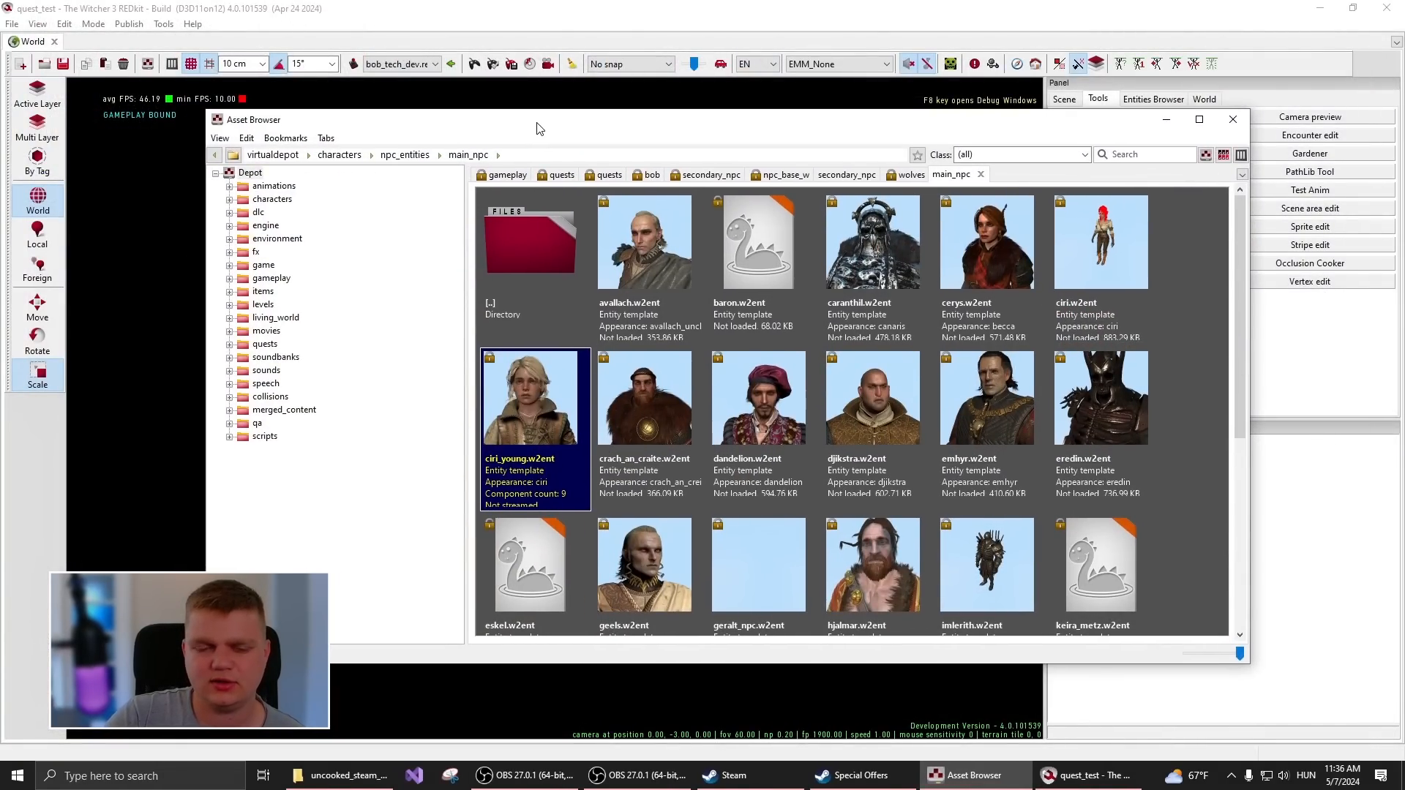
# - Return to virtualdepot and open the levels/wyzima_castle folder with its world file
pyautogui.click(273, 155)
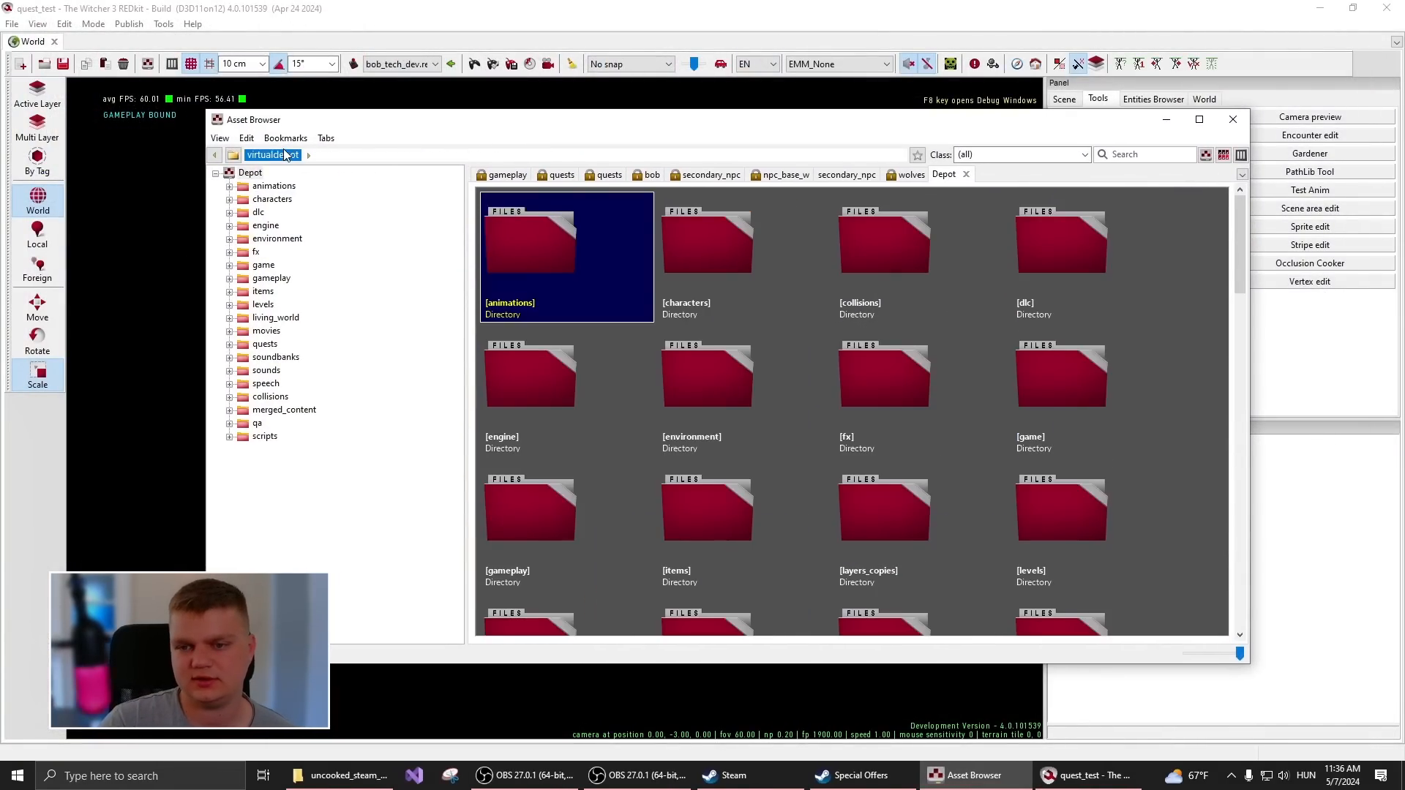
pyautogui.scroll(-3)
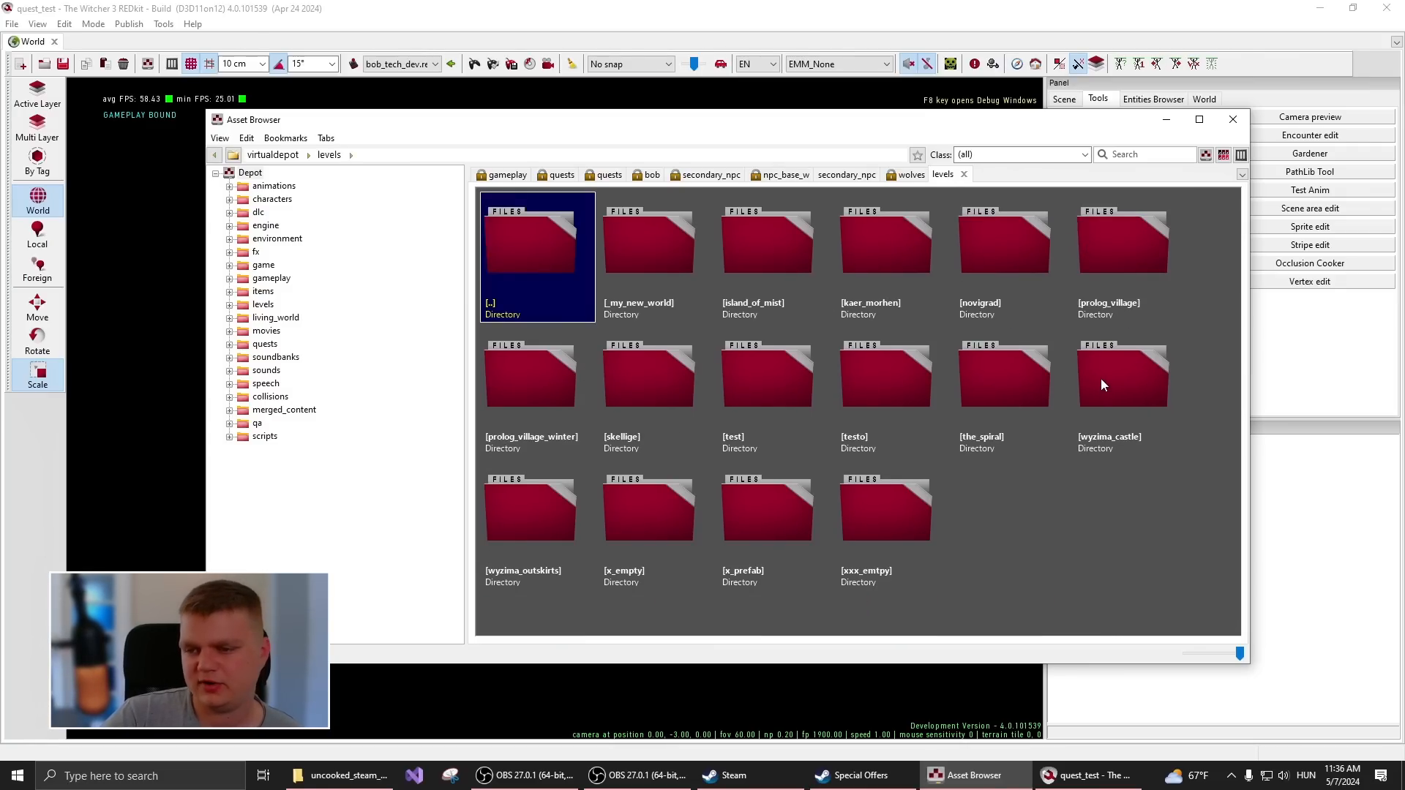
pyautogui.doubleClick(1122, 373)
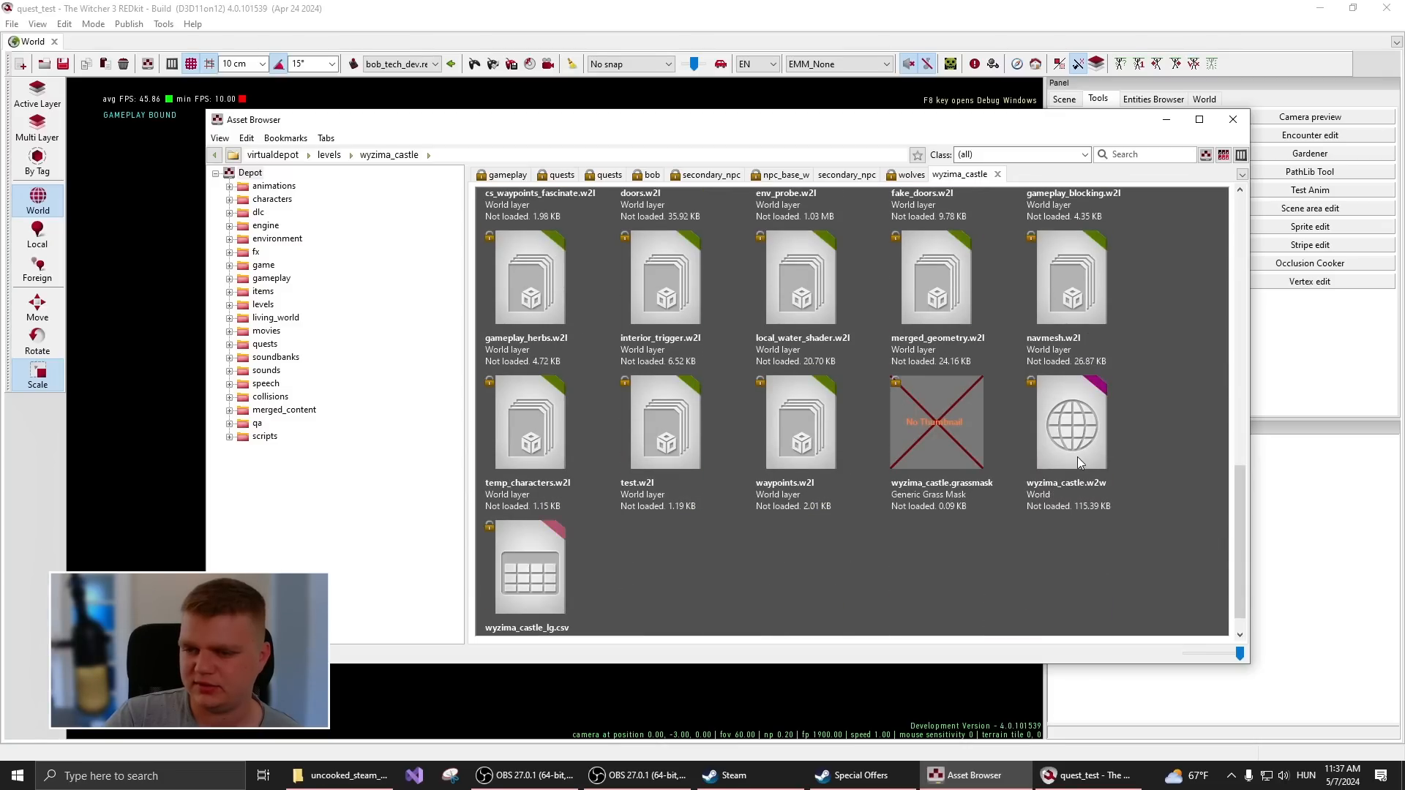
pyautogui.moveTo(1098, 404)
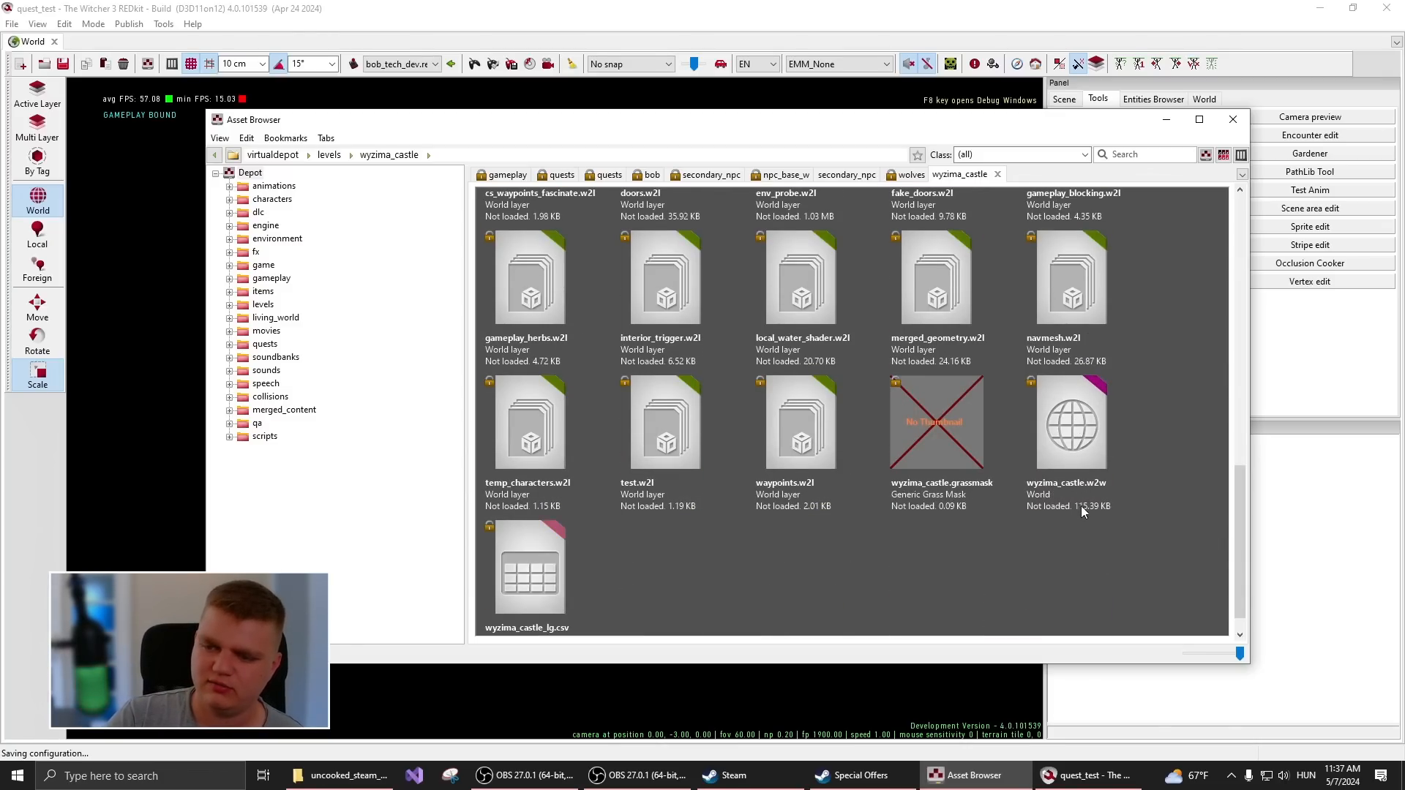
pyautogui.moveTo(1109, 496)
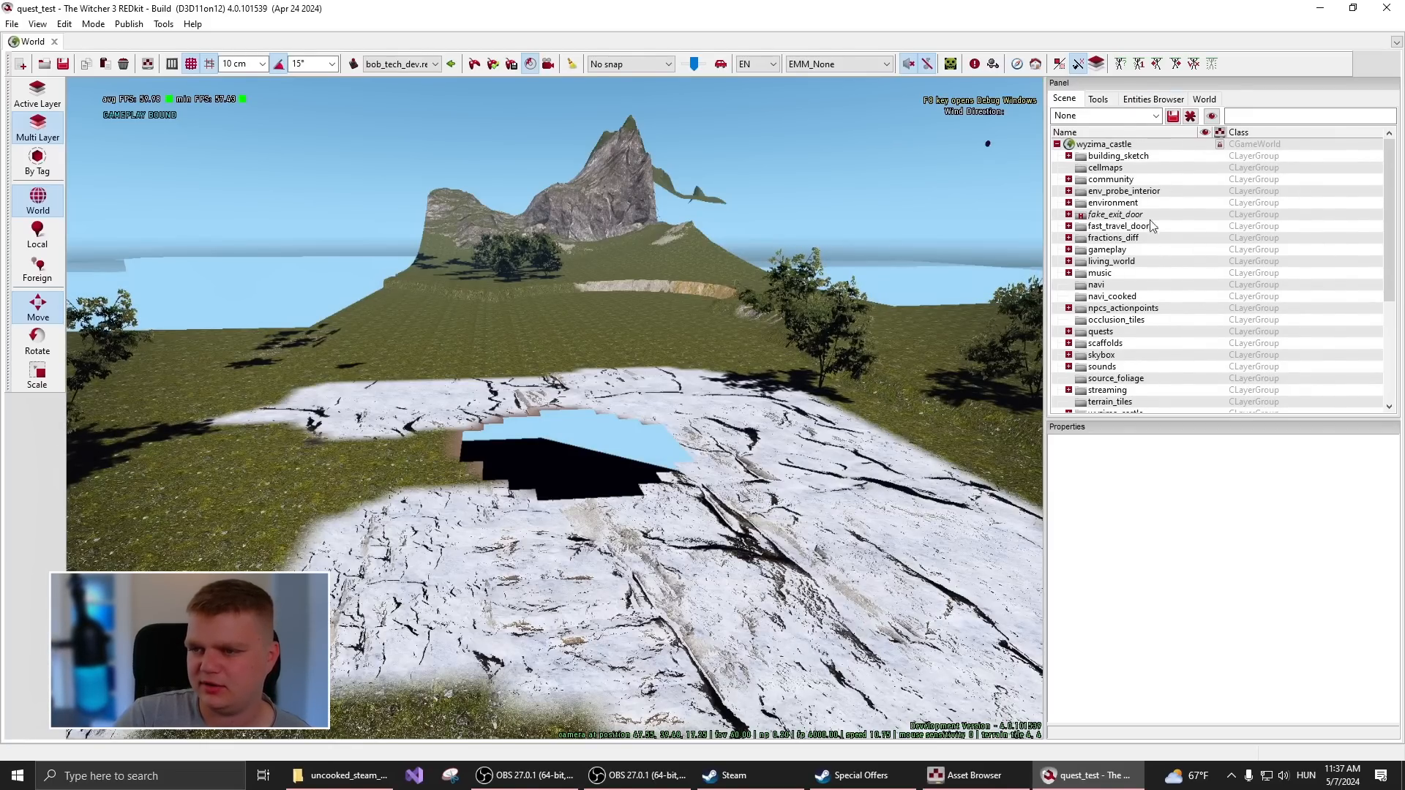
pyautogui.click(1102, 144)
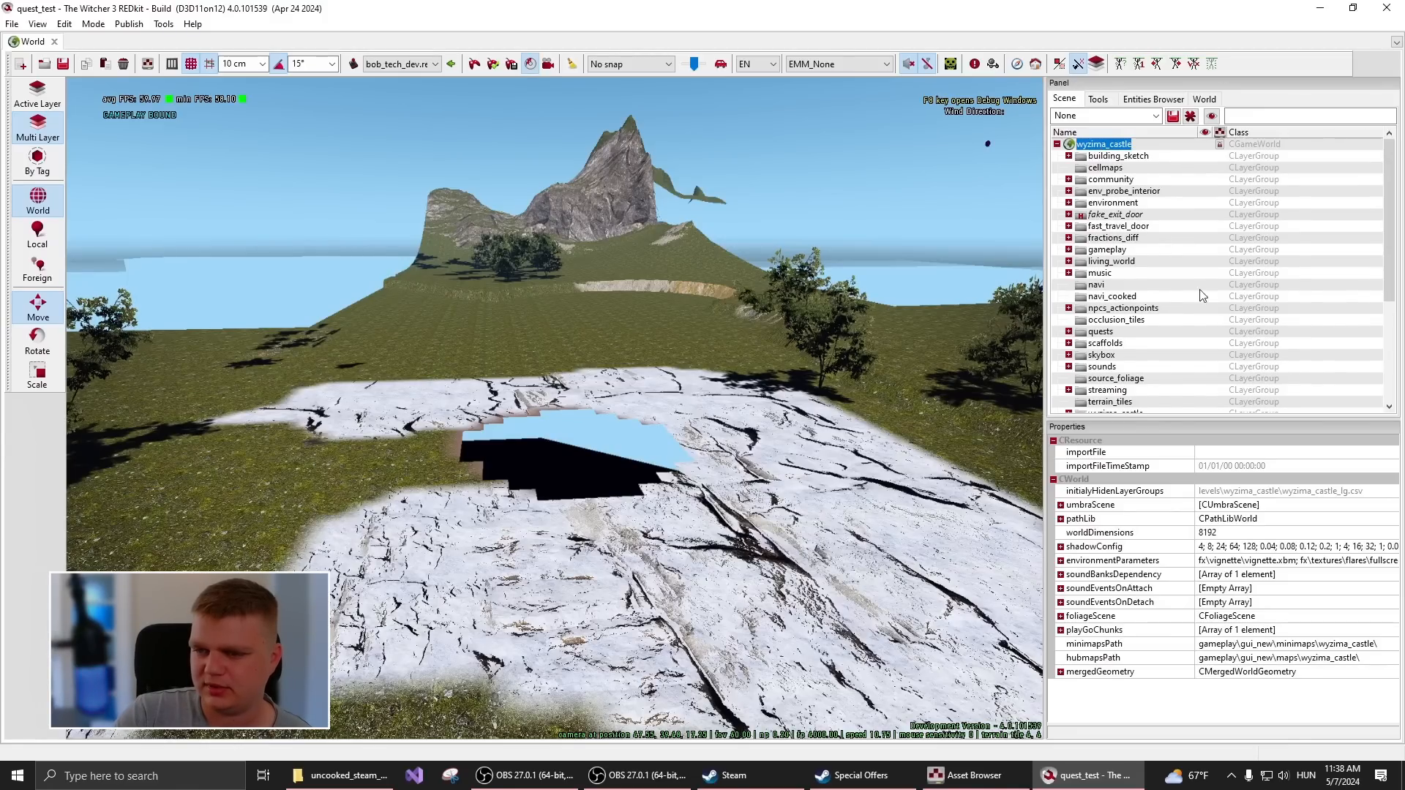
pyautogui.click(1113, 297)
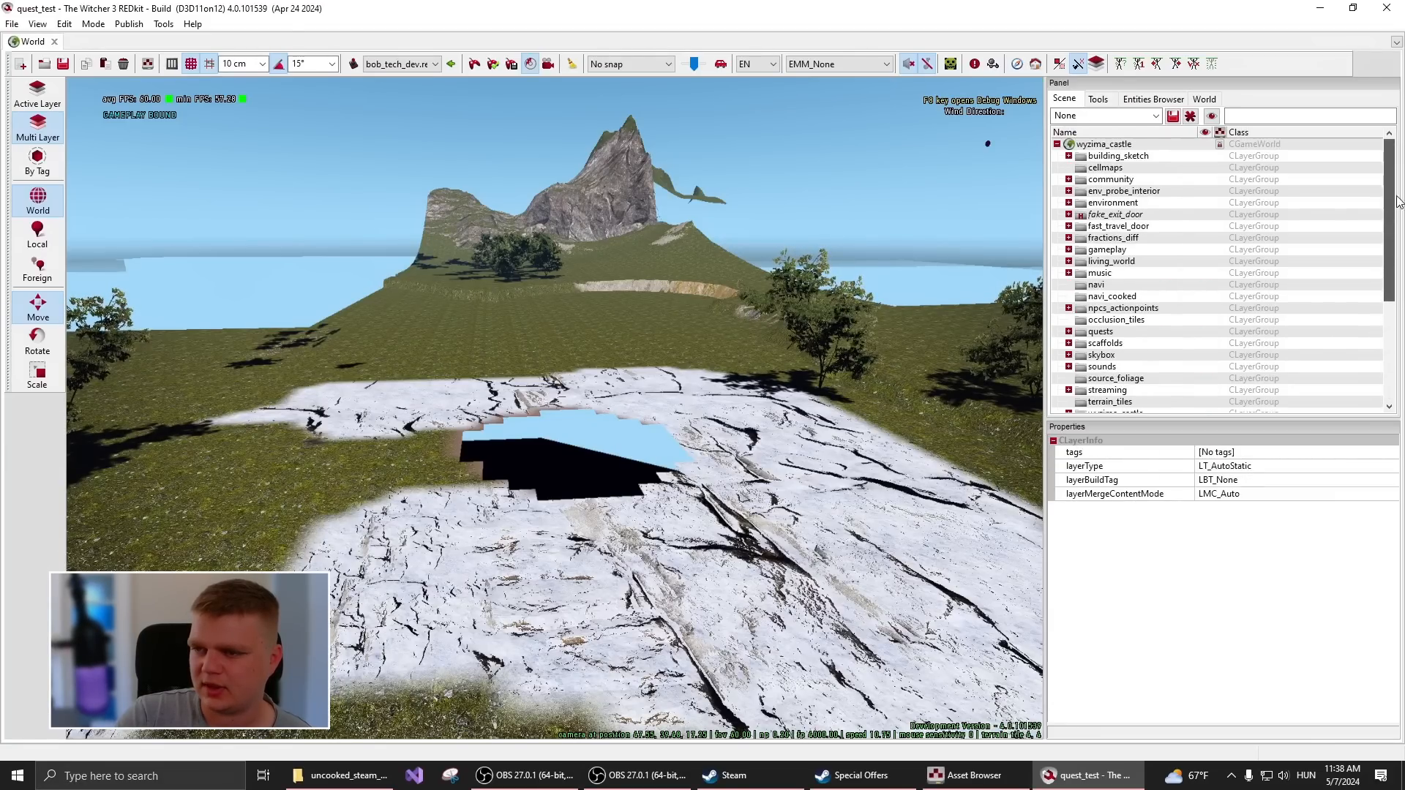
pyautogui.click(1103, 144)
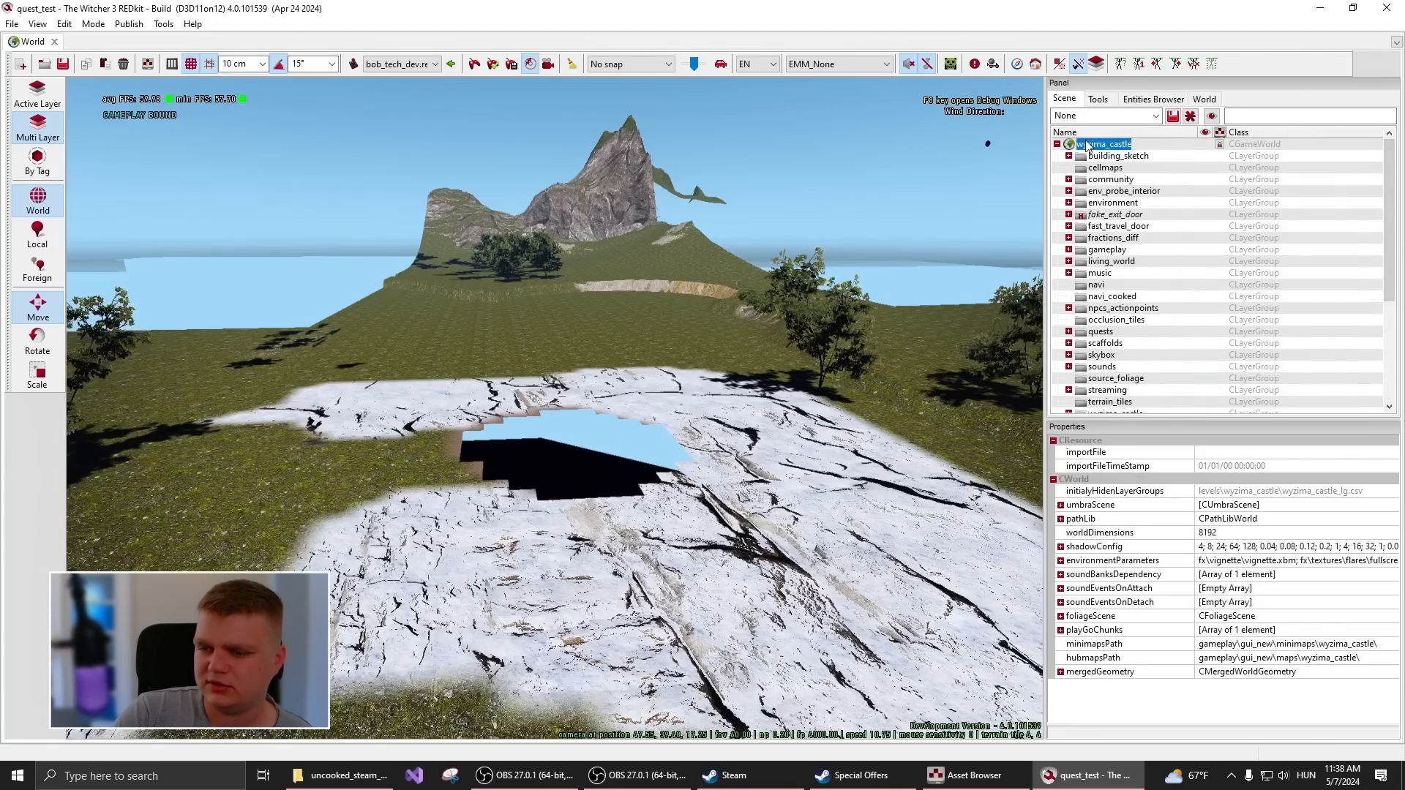
# - Use Load all in group on the wyzima_castle world in the Scene tab
pyautogui.rightClick(1103, 144)
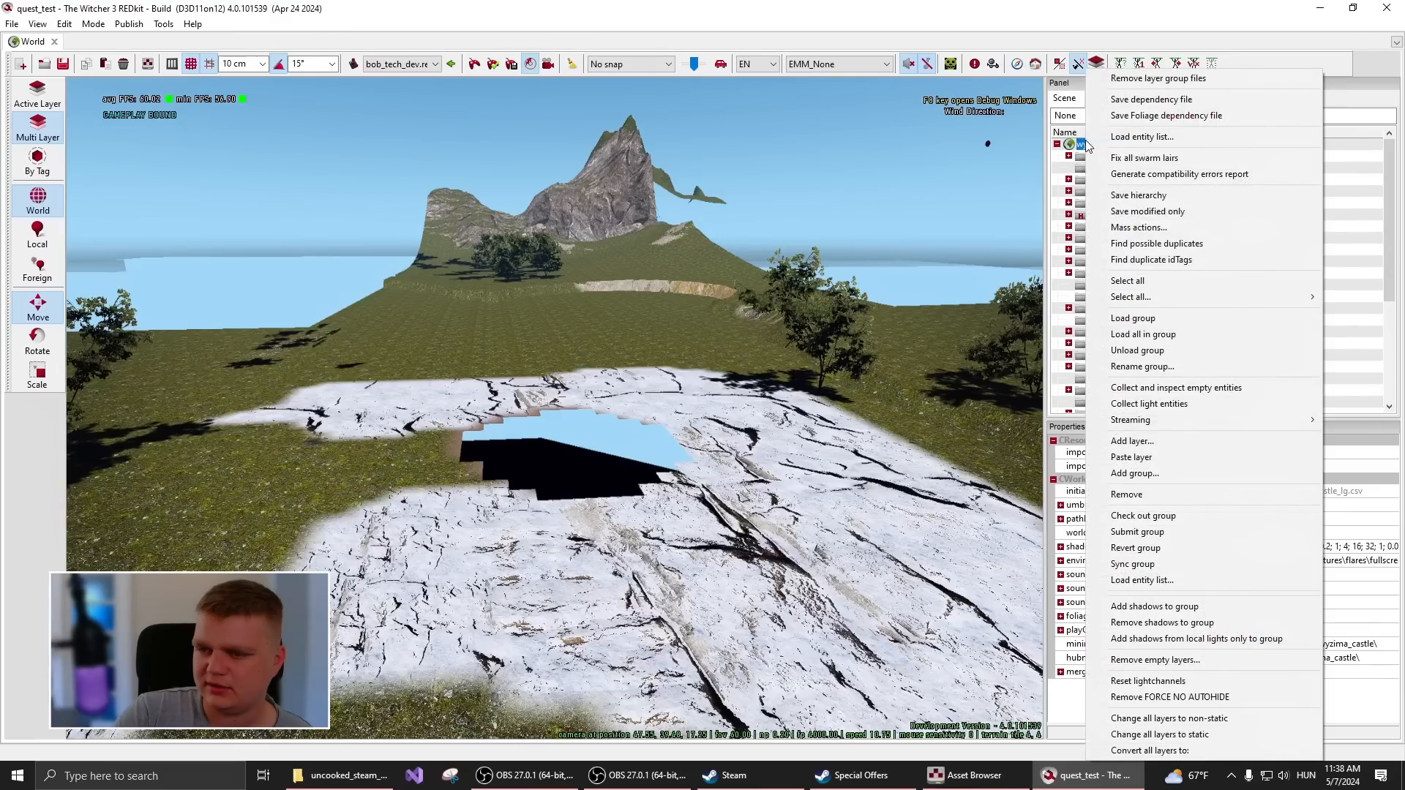
pyautogui.moveTo(1164, 334)
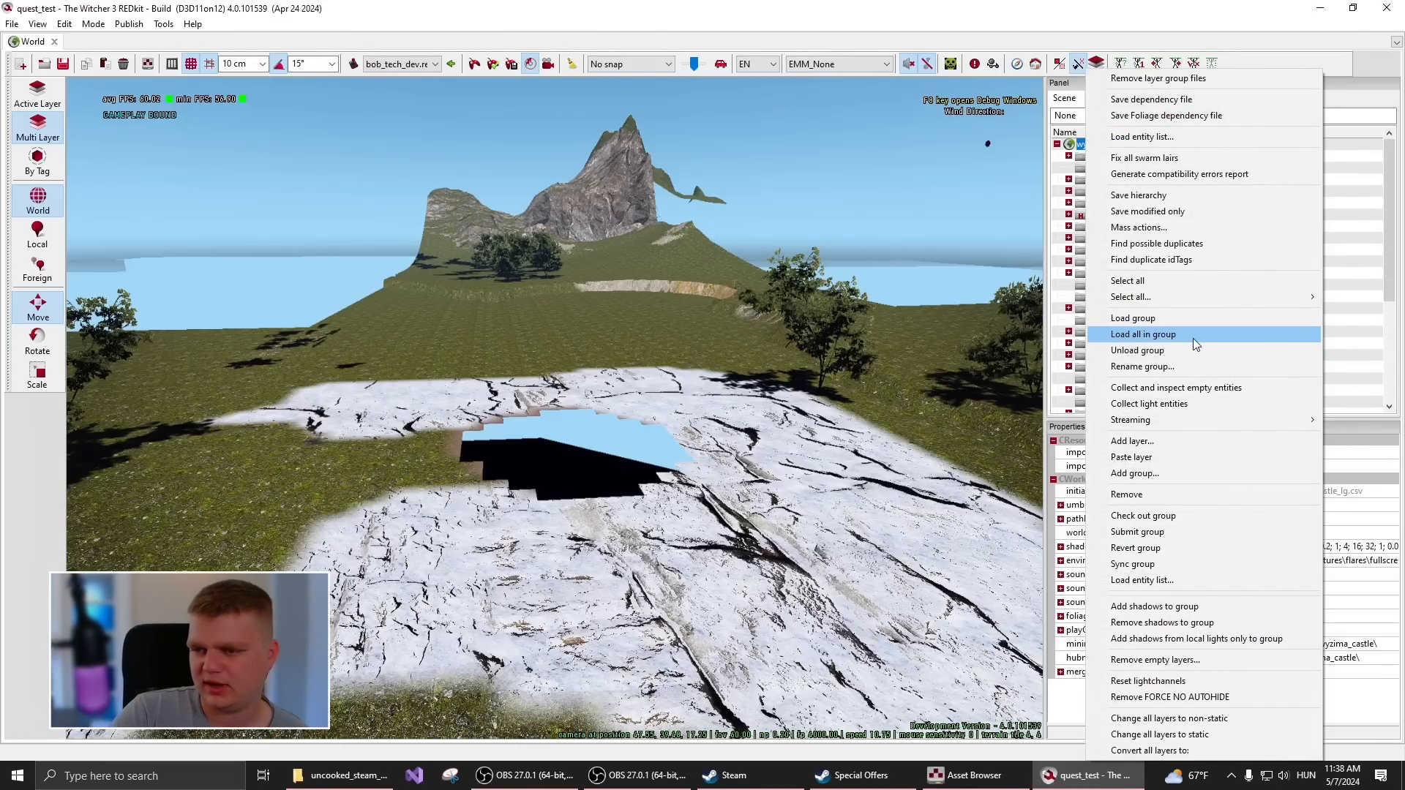
pyautogui.click(1143, 335)
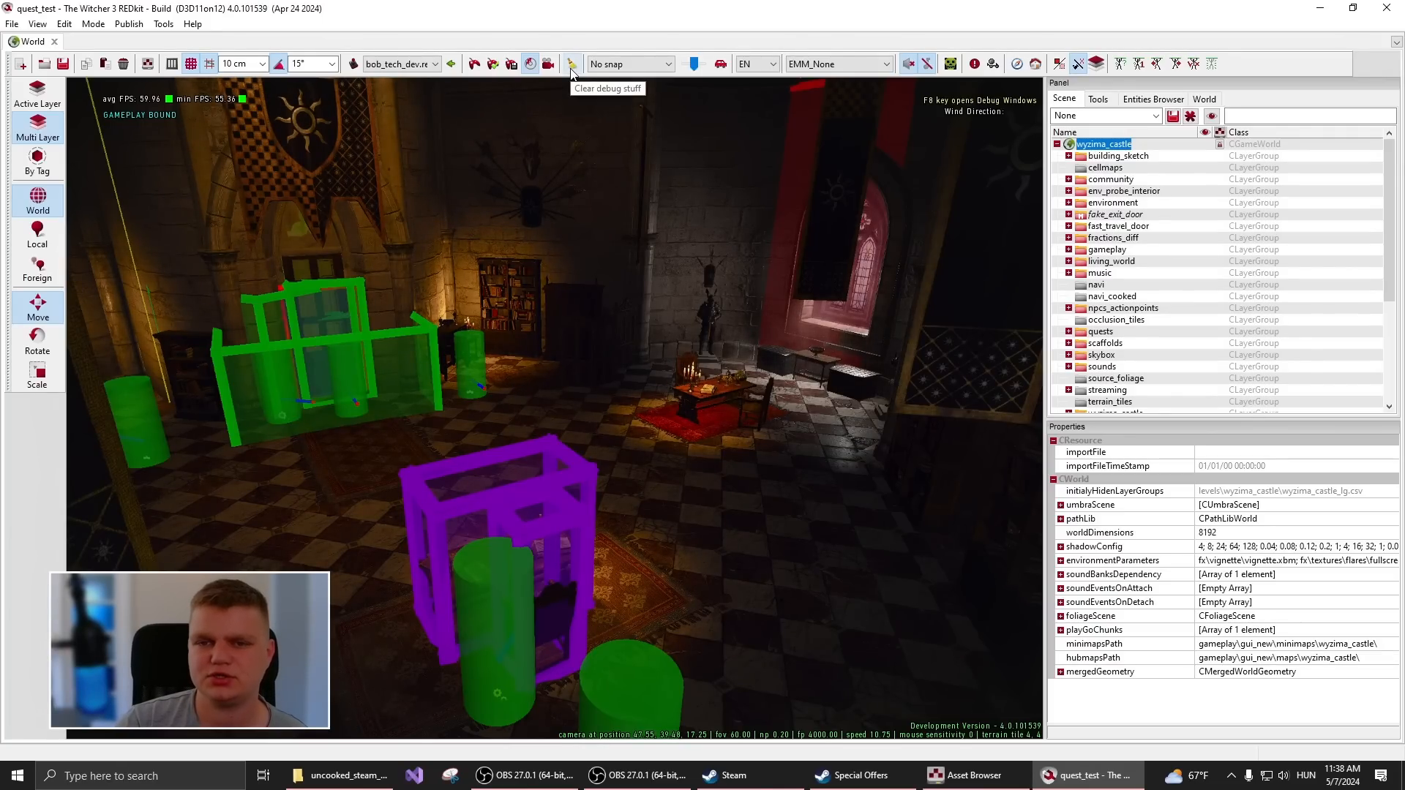
# - Clear debug shapes, then play wyzima_castle on current layers only
pyautogui.click(572, 64)
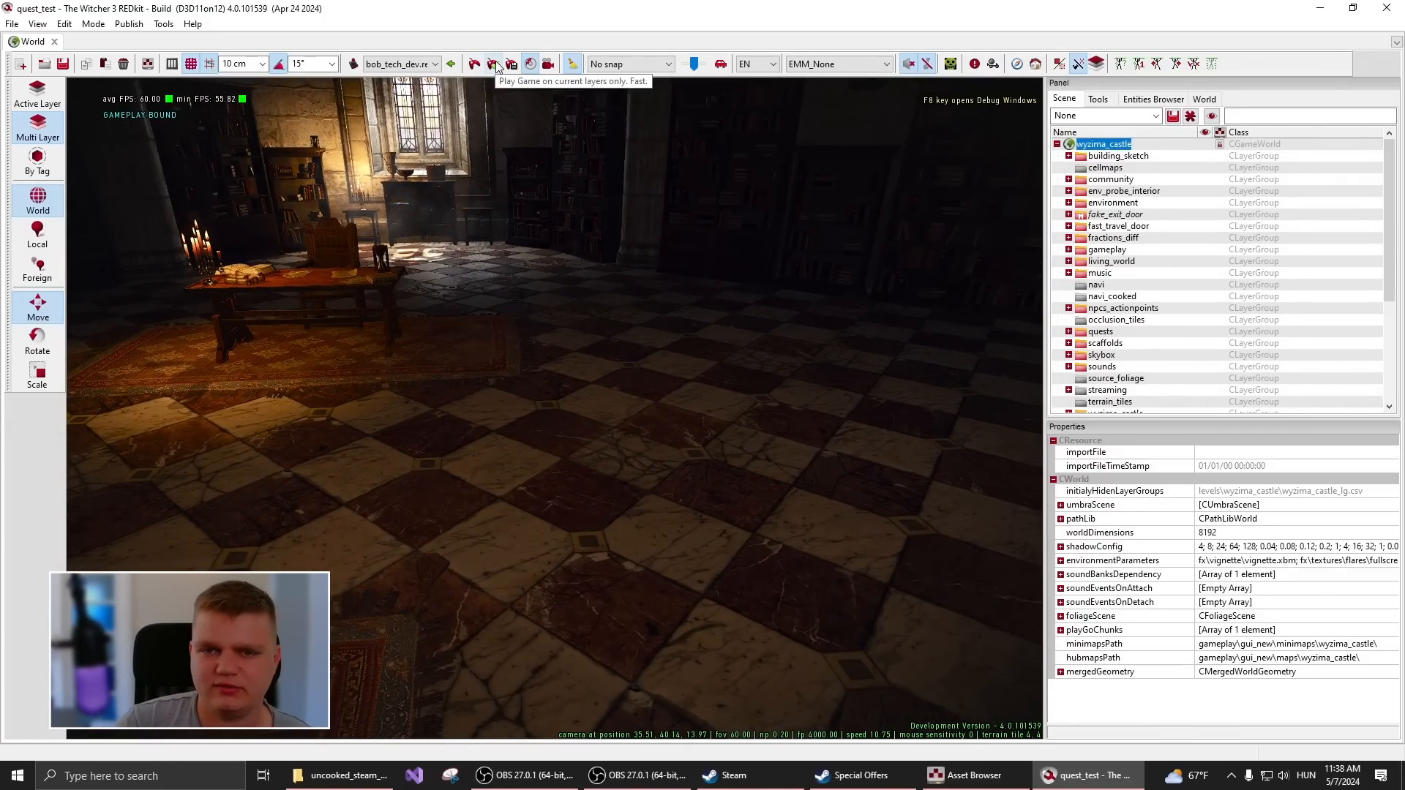
pyautogui.click(494, 64)
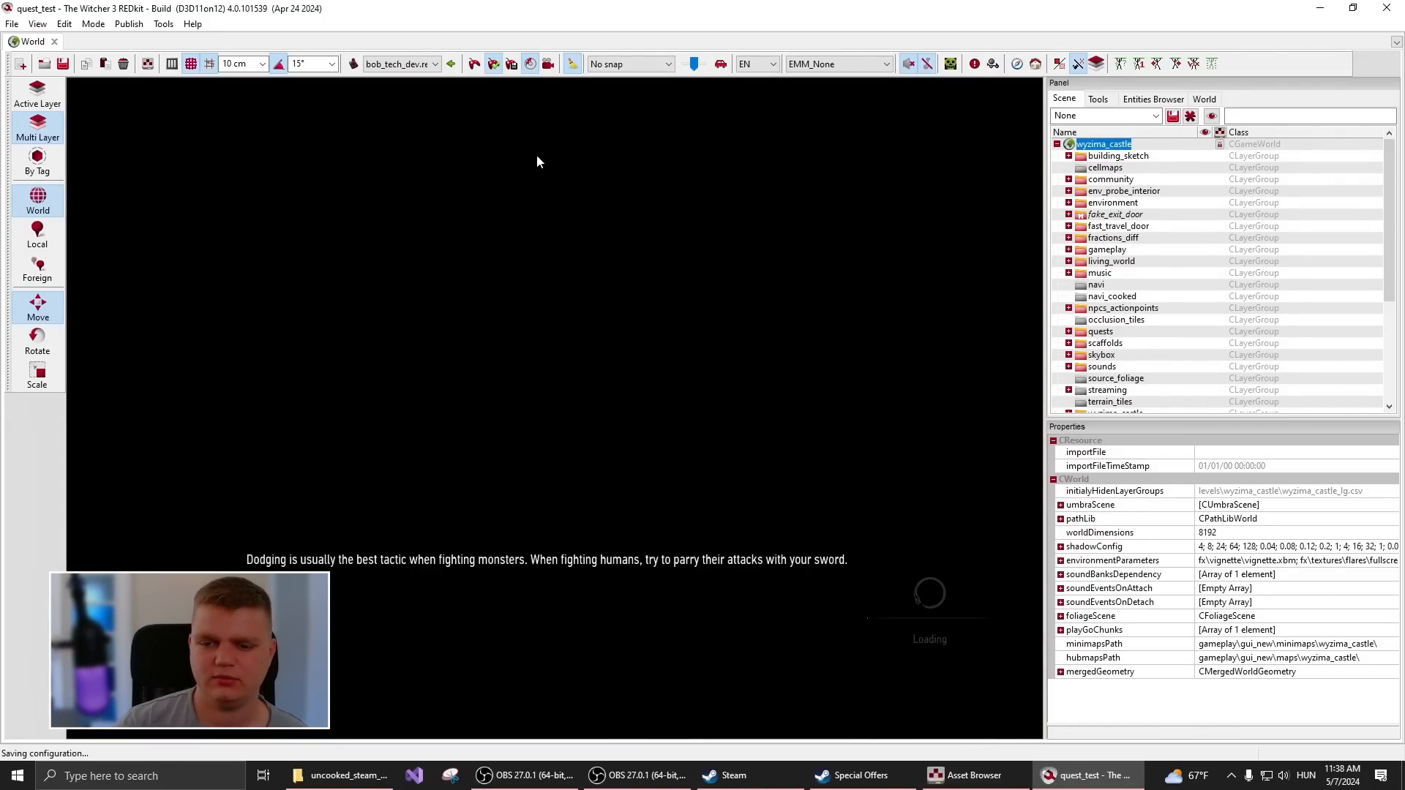